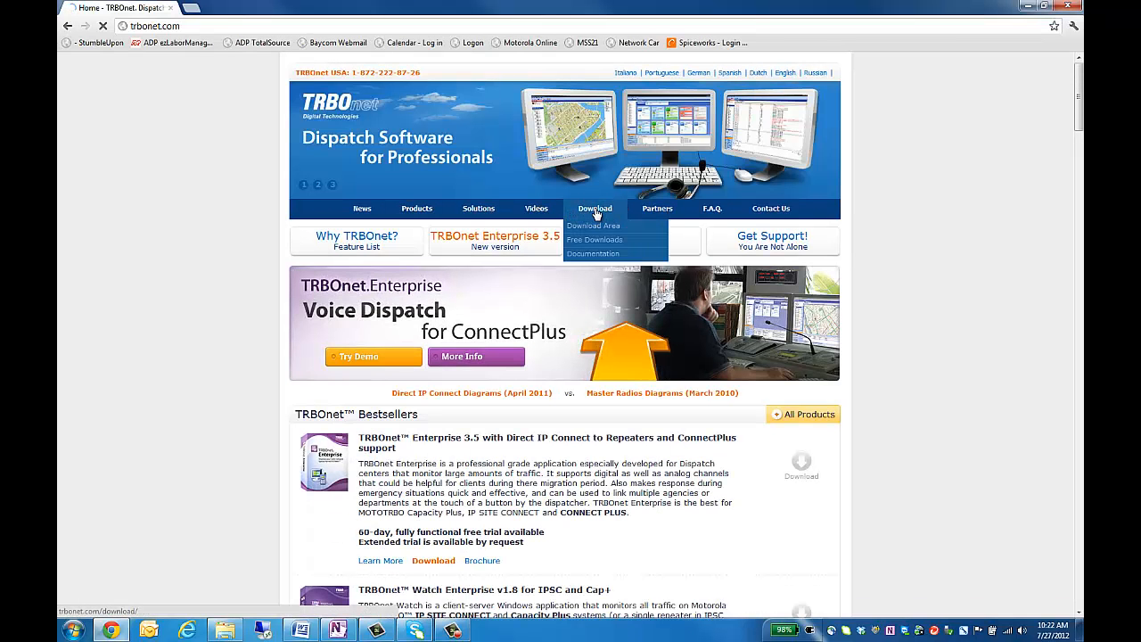
Go to the TRBOnet Download Area listing TRBOnet Enterprise v3.5 releases.
click(592, 224)
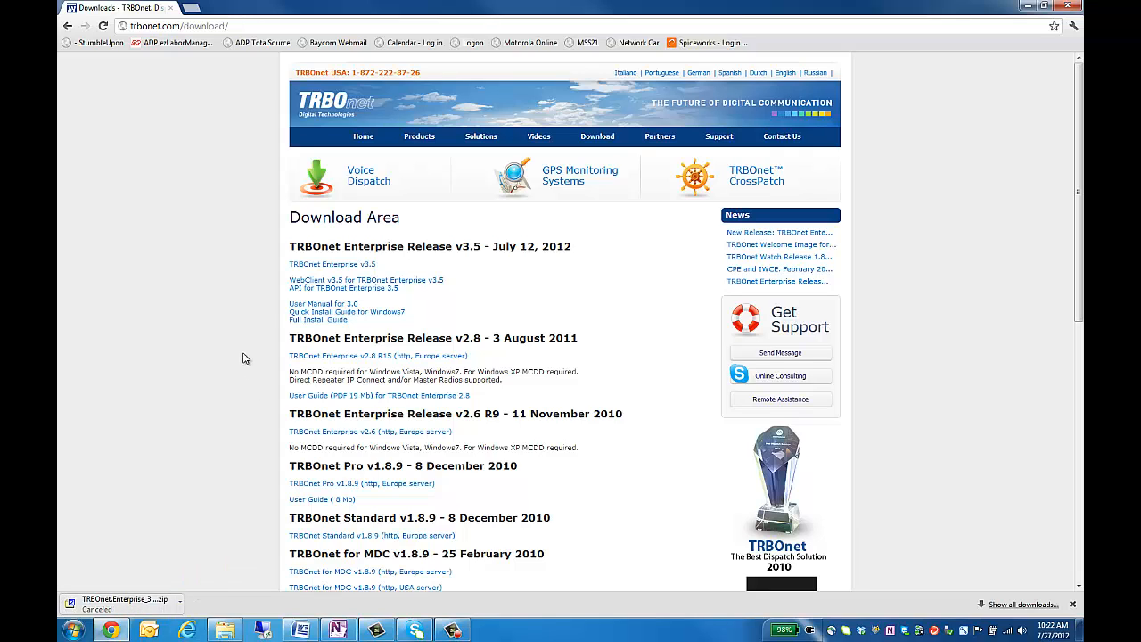
mouse_move(203, 21)
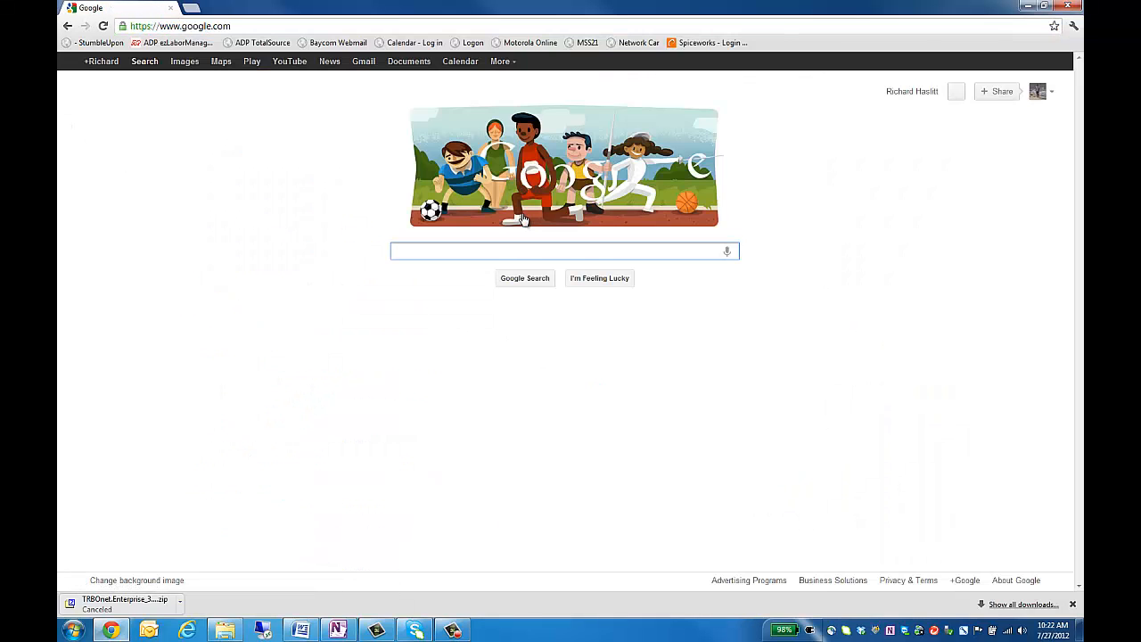
Search 'microsoft sql 2008 r2 with tools' and open the SQL Server 2008 R2 Express download result.
text(Micro)
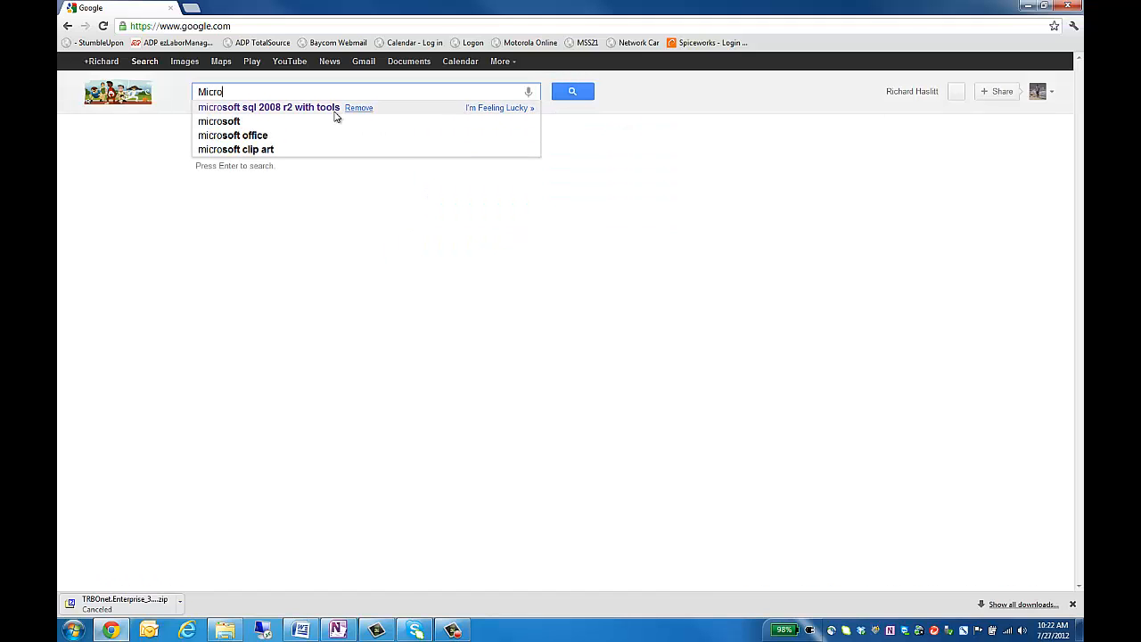
click(268, 107)
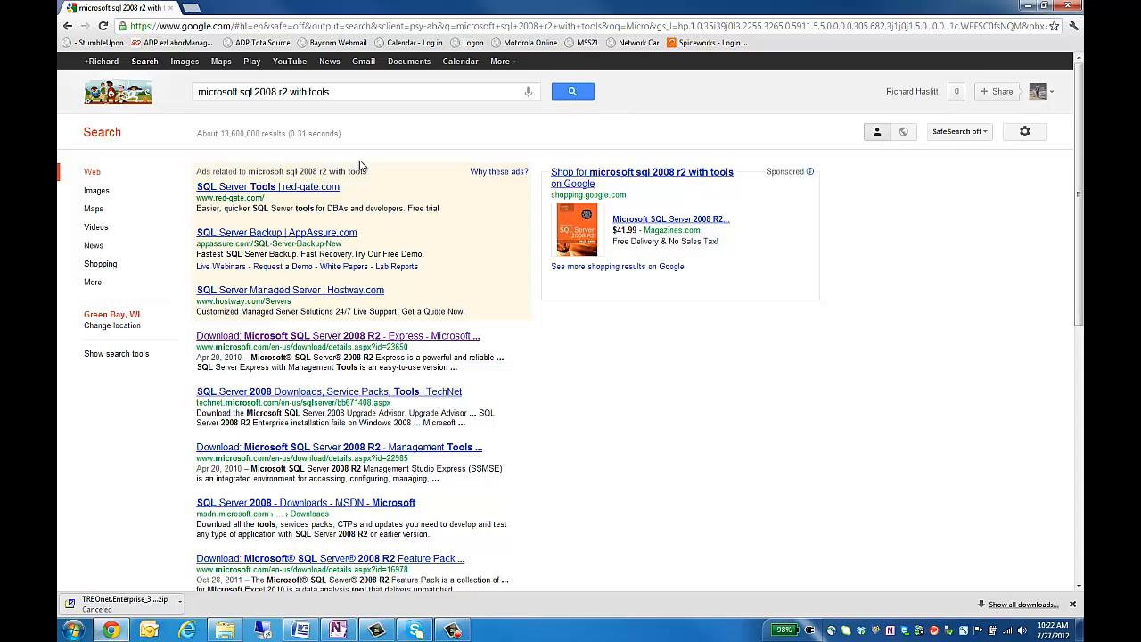
click(341, 336)
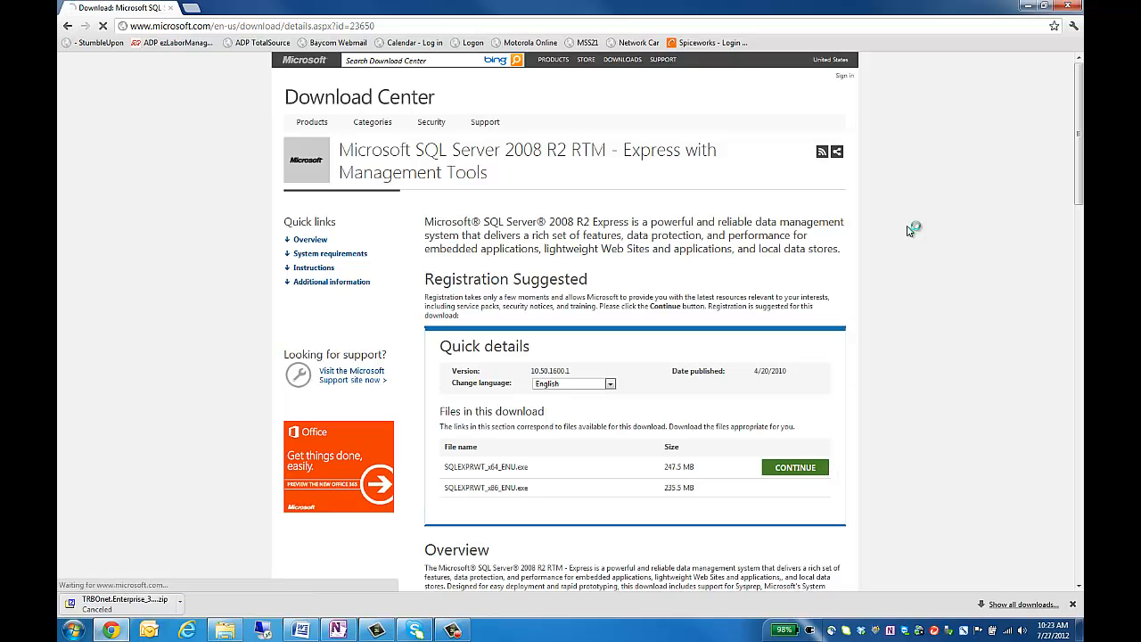
Skip registration and download SQLEXPRWT_x64_ENU.exe to the desktop.
click(794, 467)
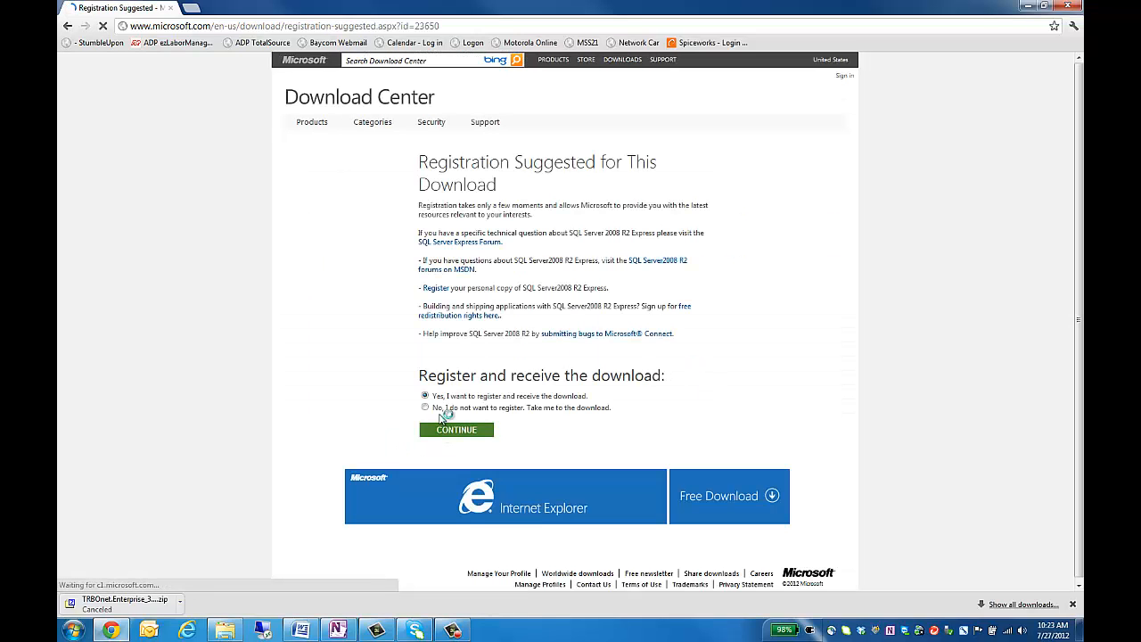
click(426, 408)
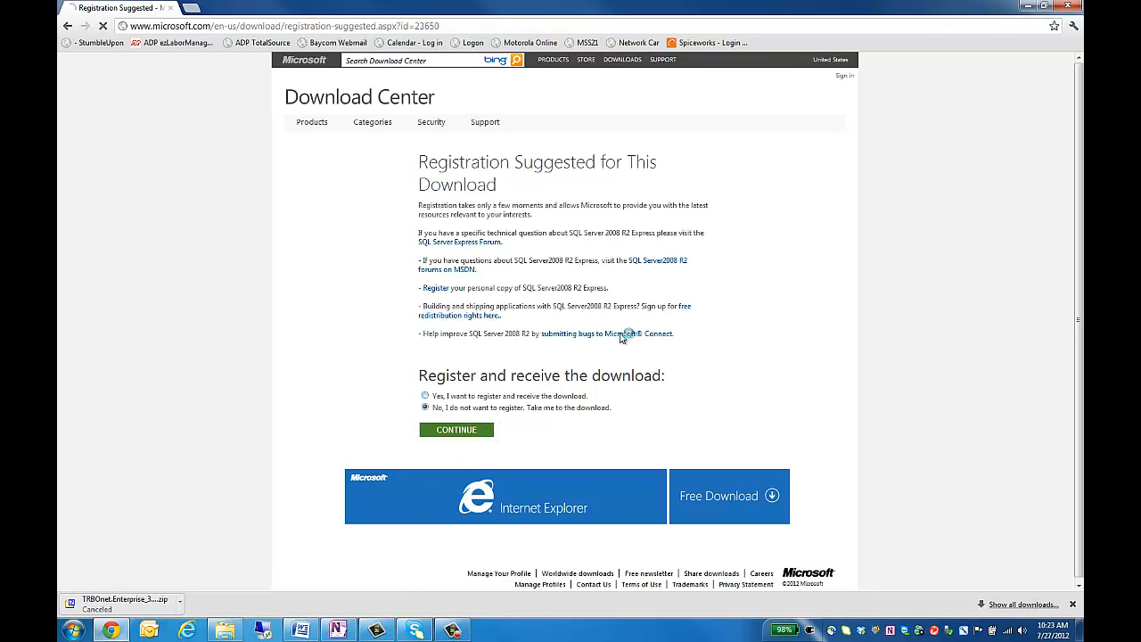
click(455, 429)
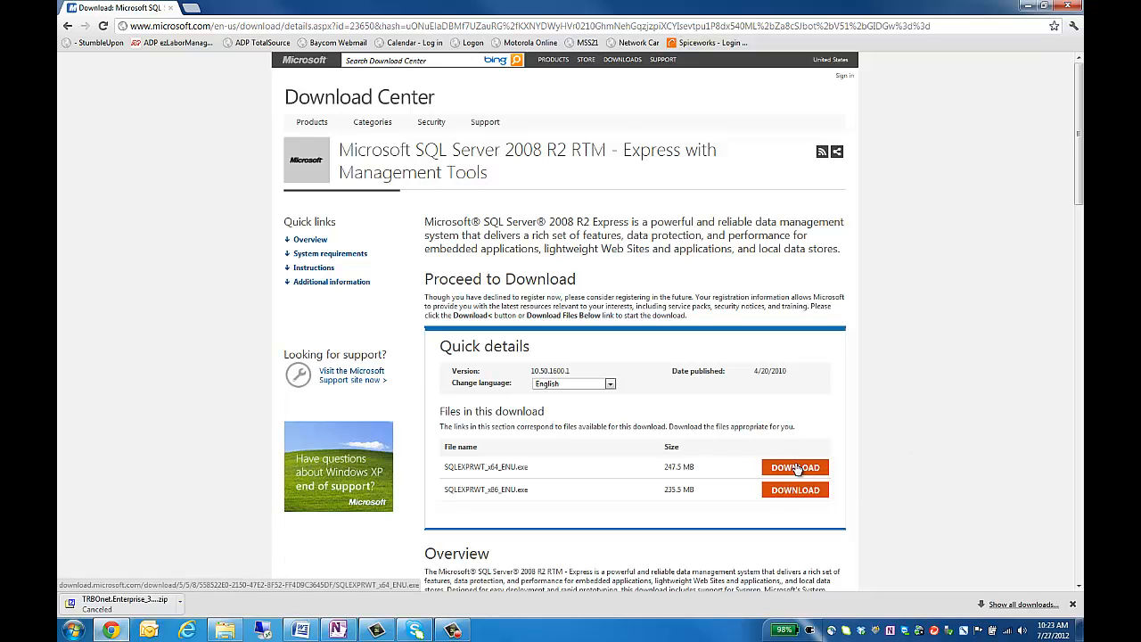
click(795, 467)
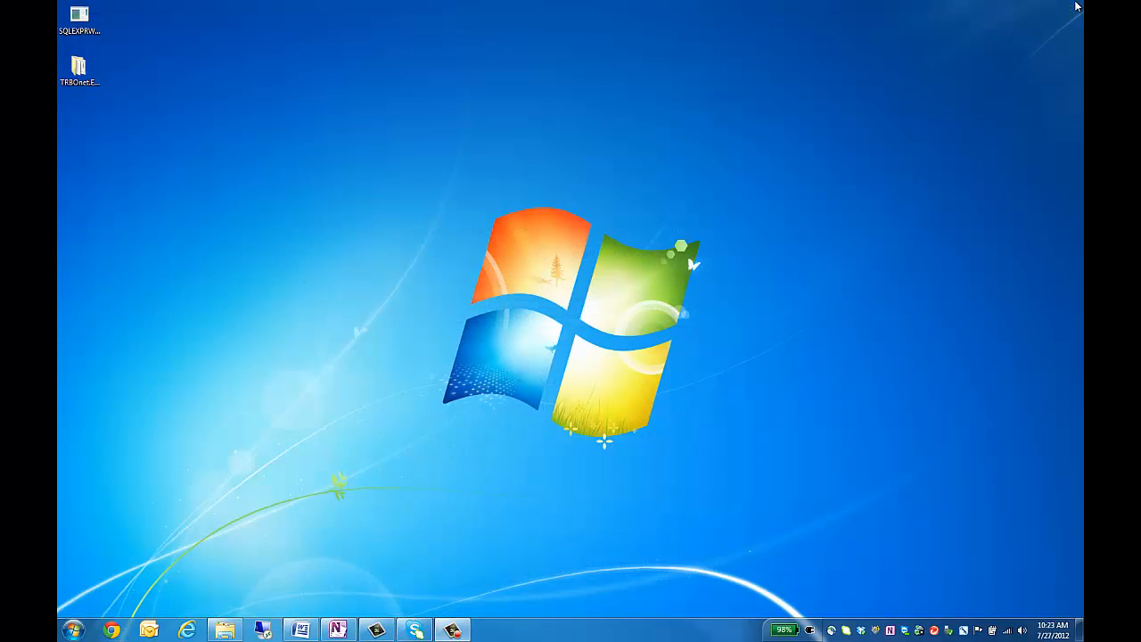
mouse_move(312, 6)
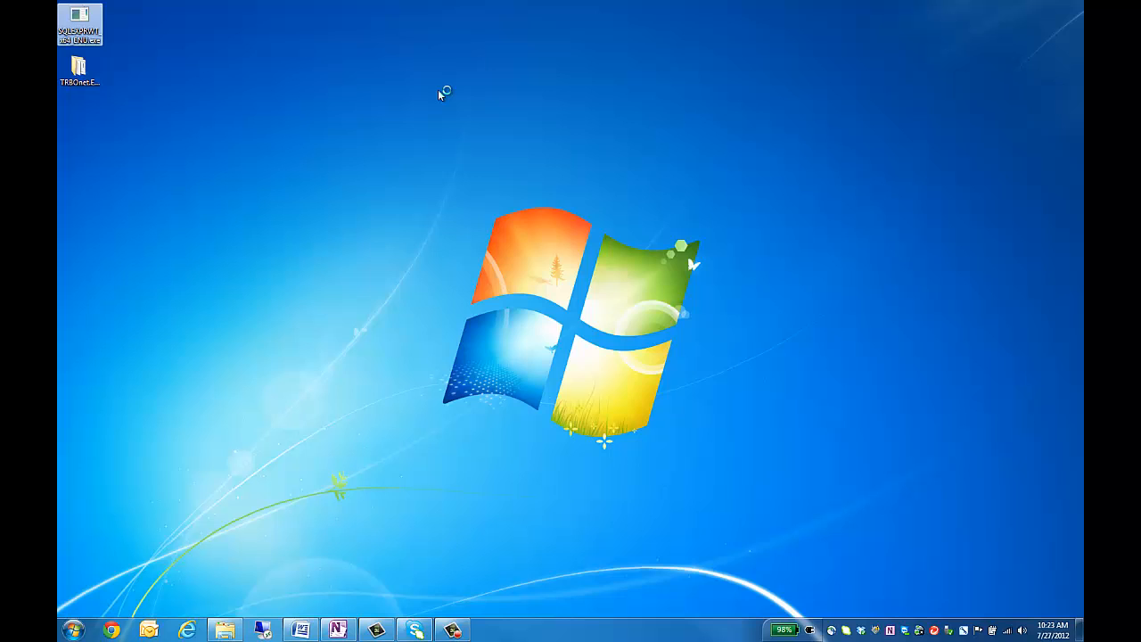
Run the desktop installer and choose 'New installation or add features to an existing installation'.
double_click(79, 24)
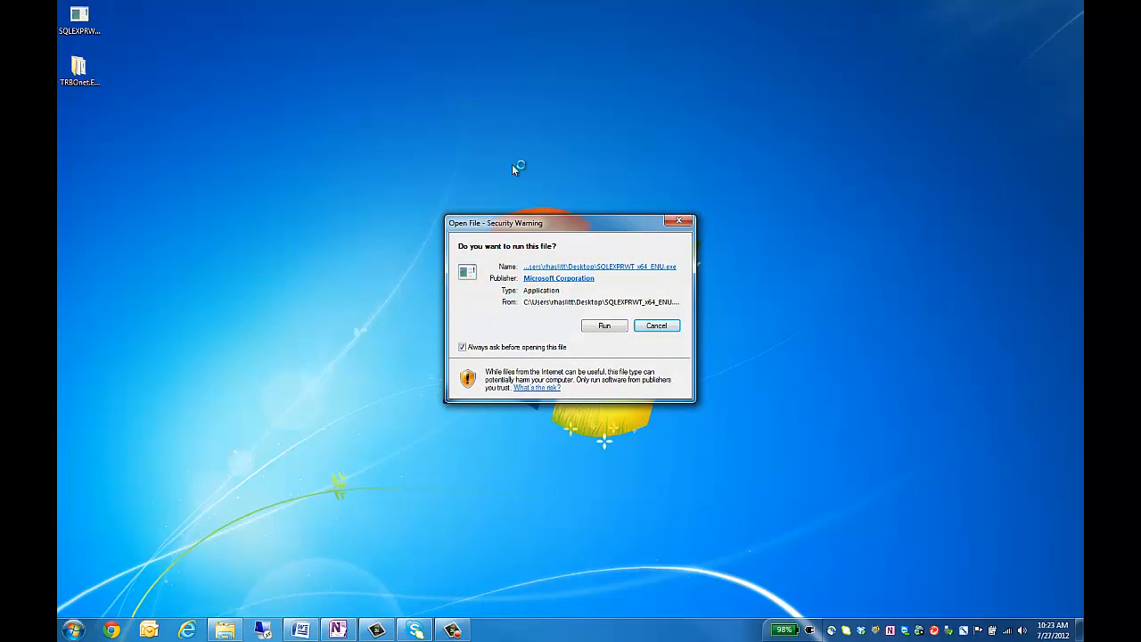
click(604, 324)
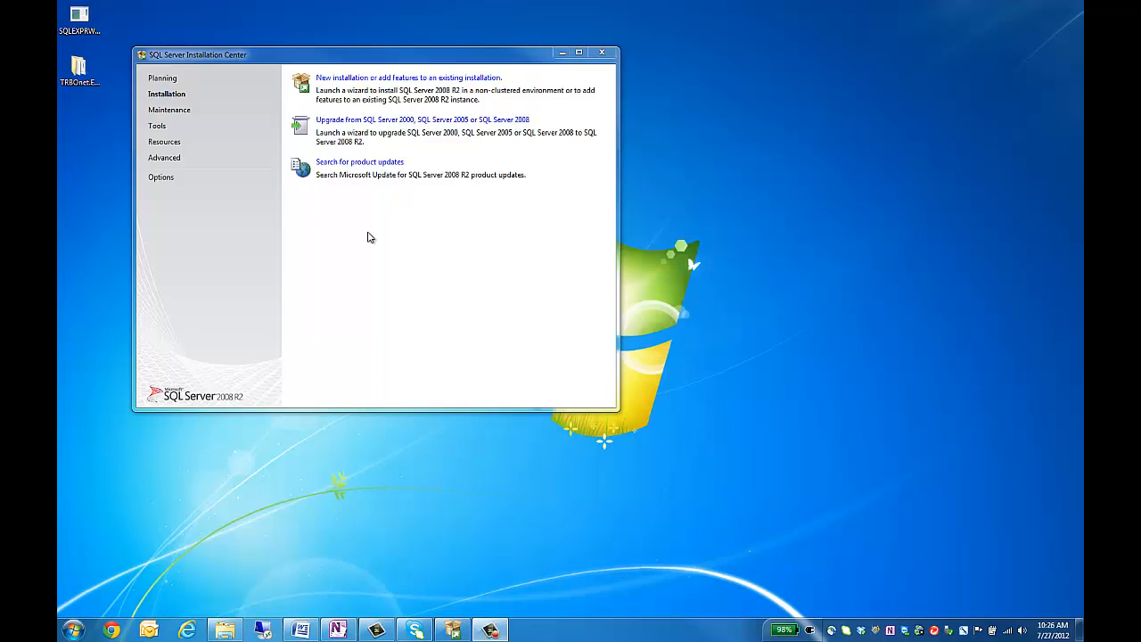
mouse_move(367, 88)
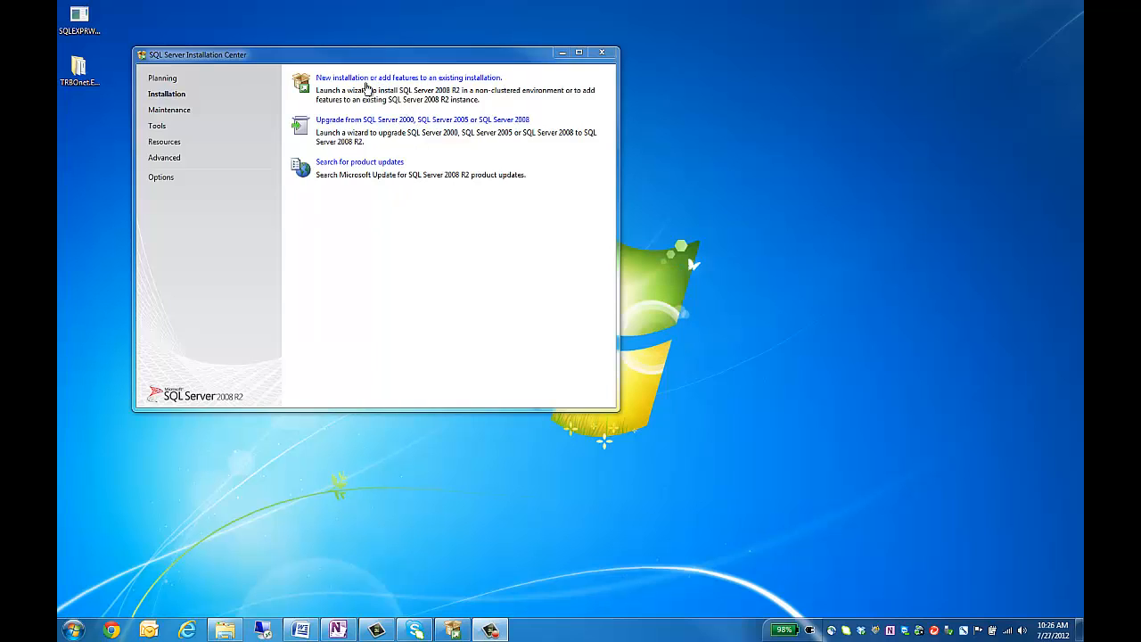
mouse_move(361, 152)
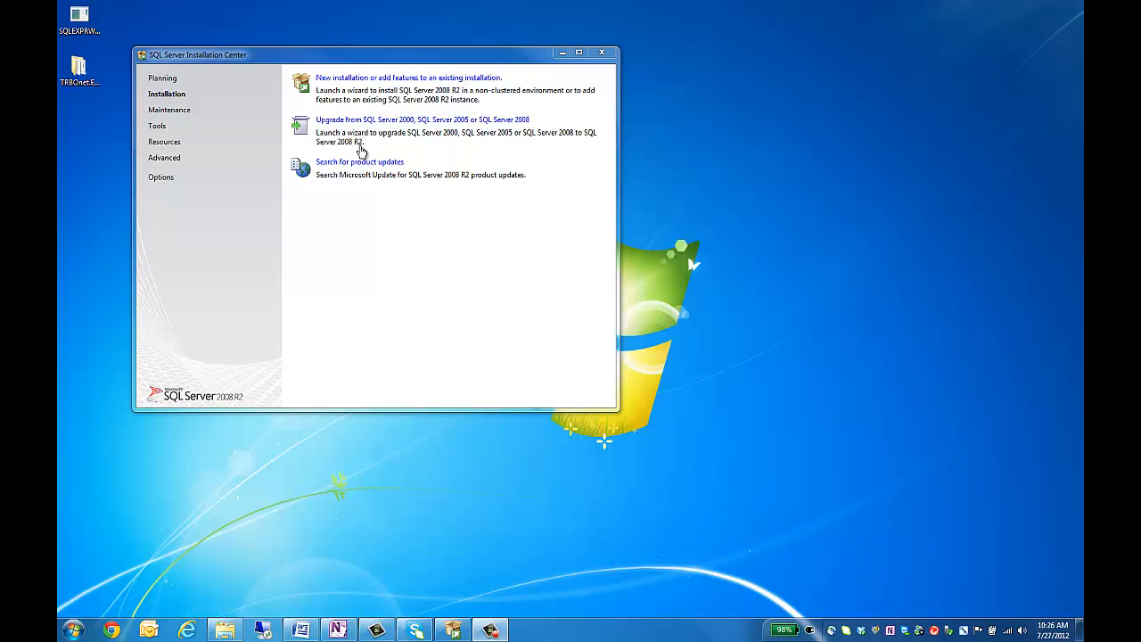
mouse_move(437, 92)
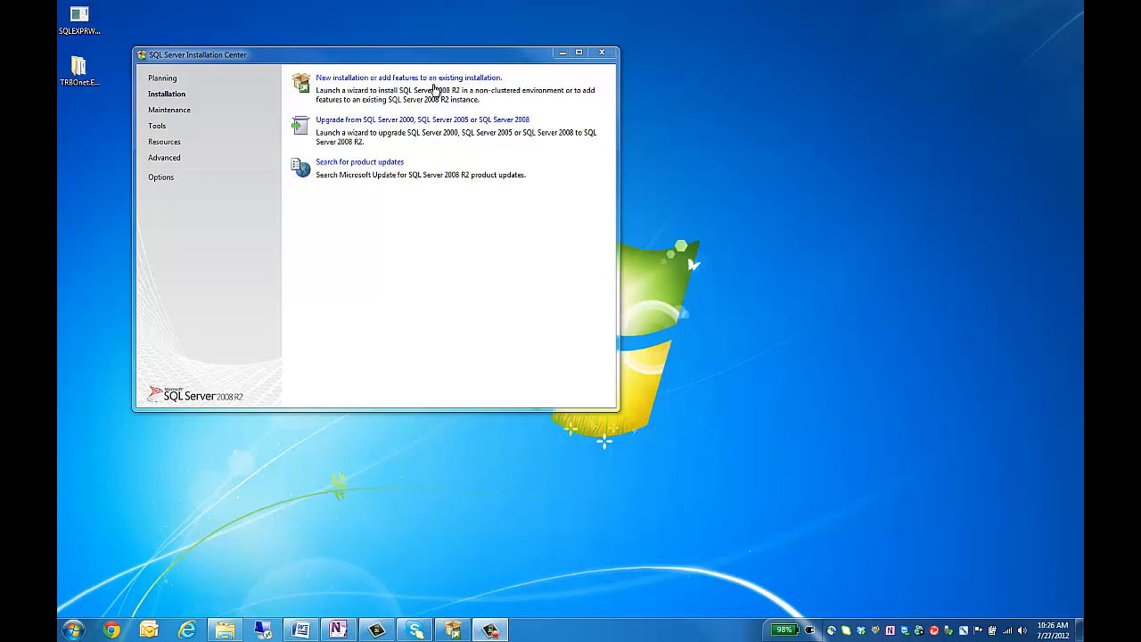
mouse_move(349, 80)
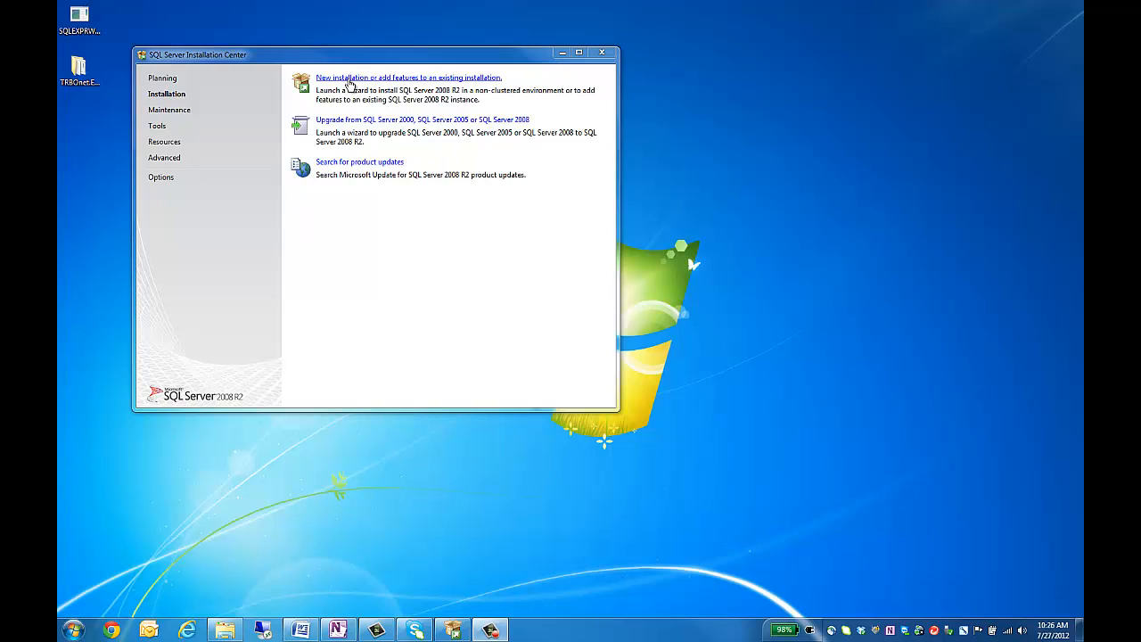
click(408, 78)
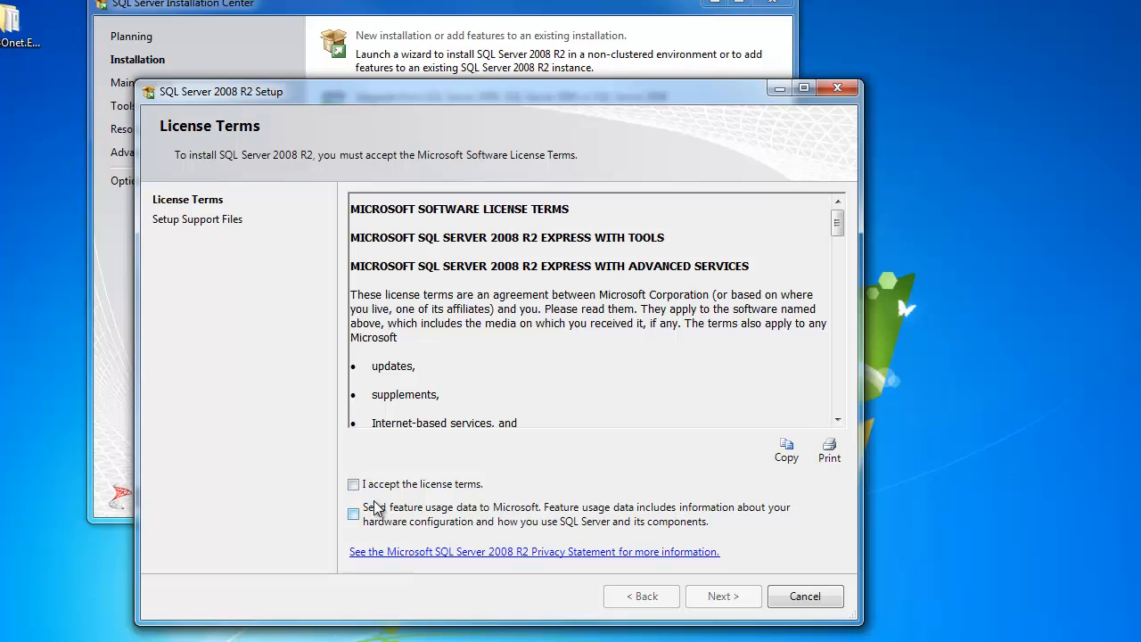
mouse_move(375, 466)
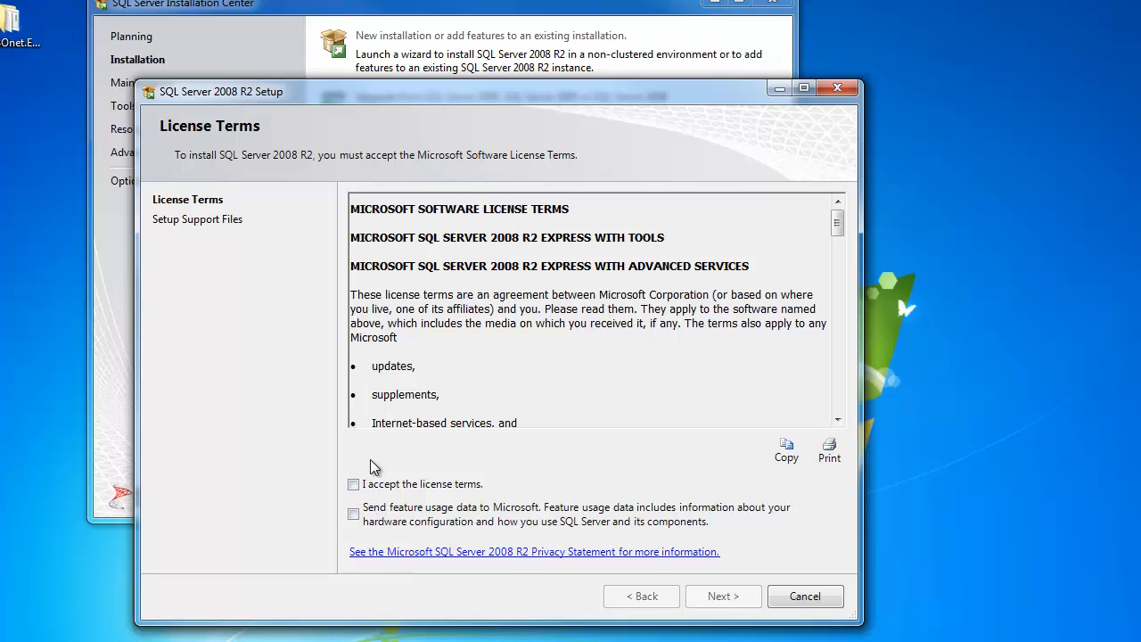
Accept the SQL Server license terms and continue.
click(354, 484)
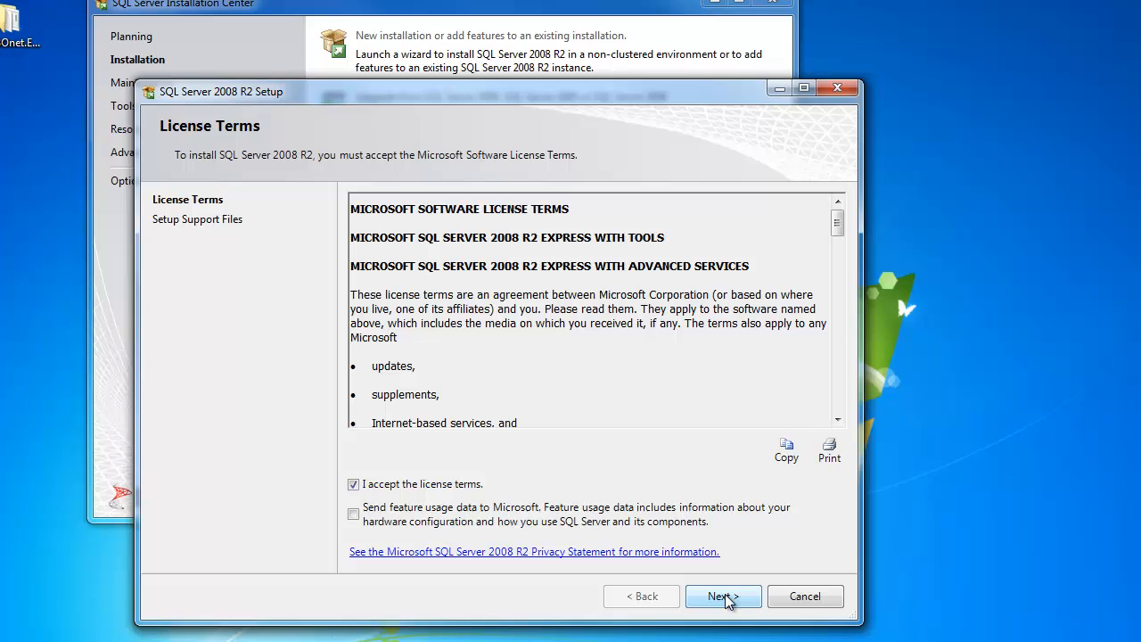
click(722, 596)
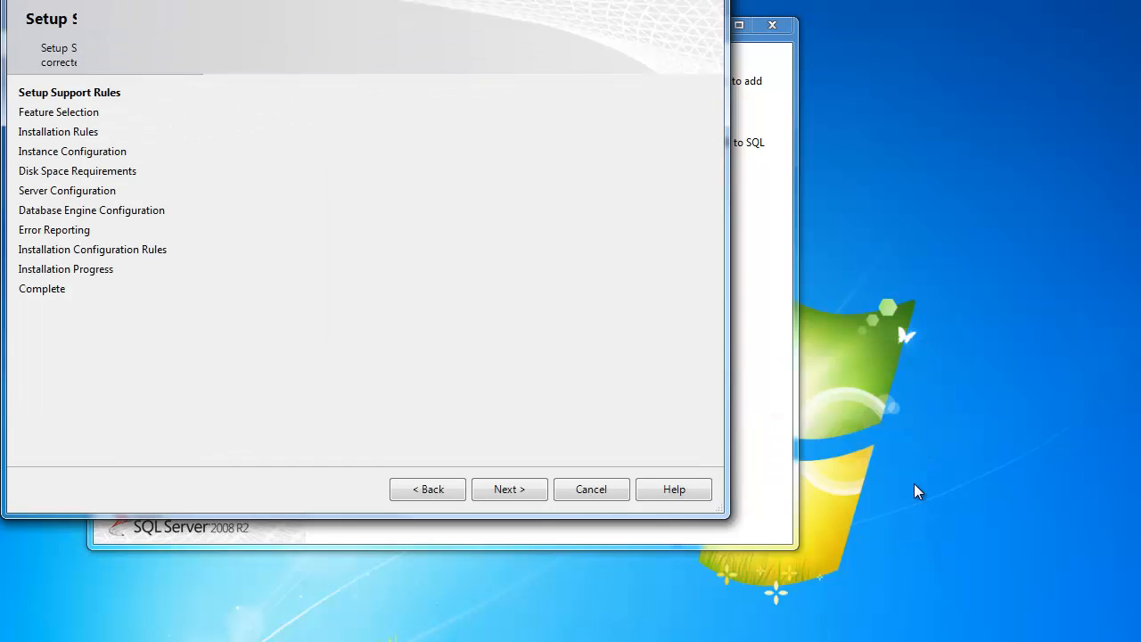
Pass Setup Support Rules and keep every feature checked through to Instance Configuration.
click(509, 488)
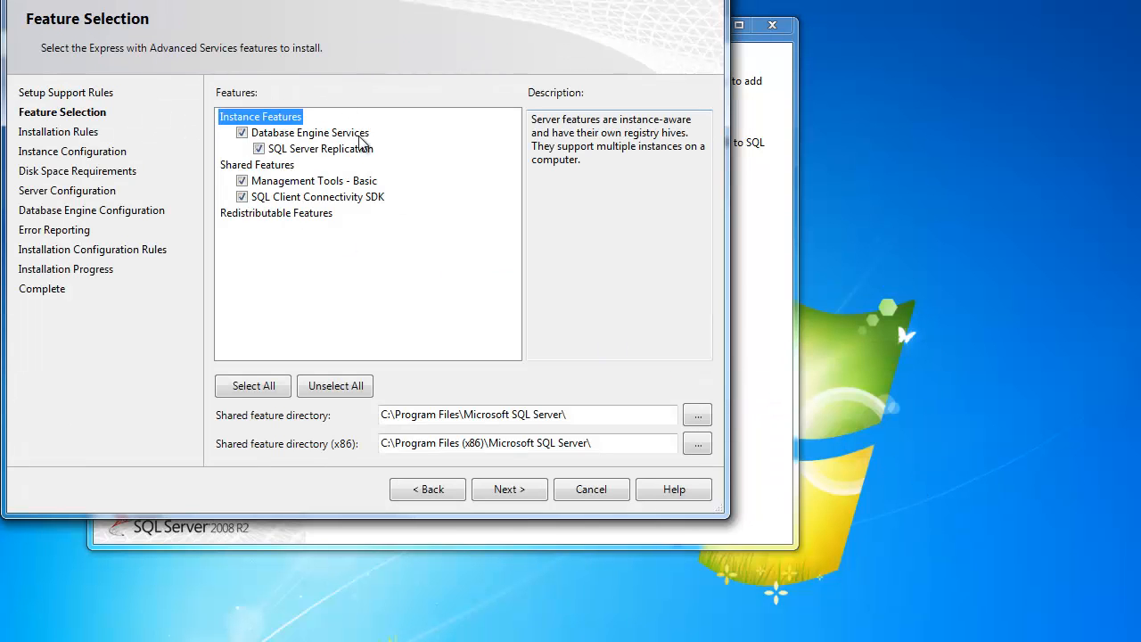
mouse_move(321, 35)
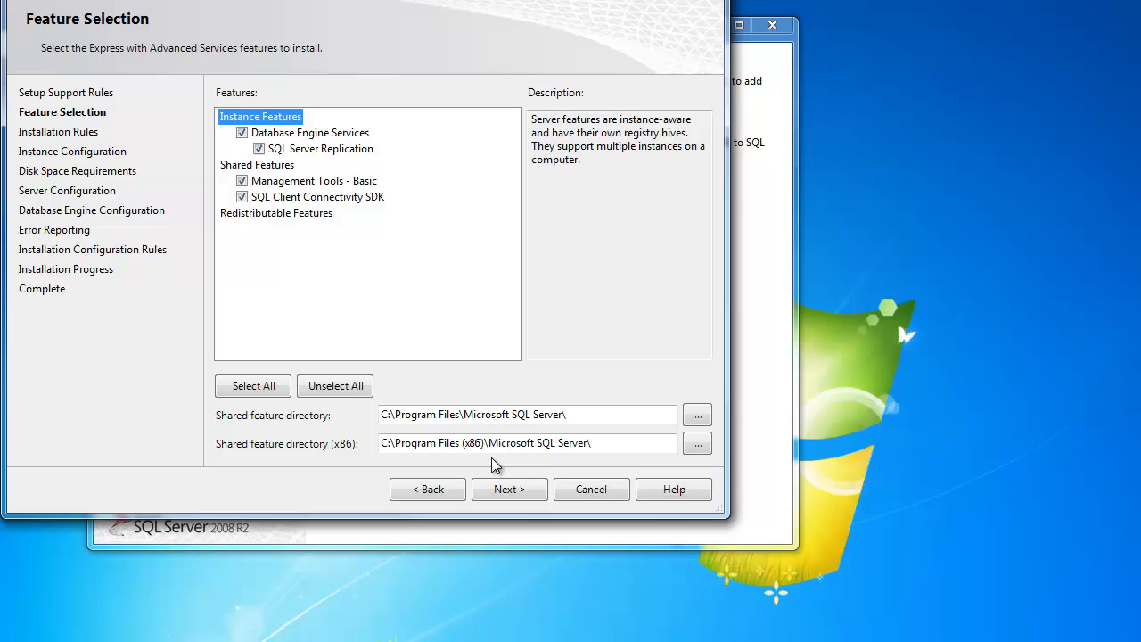
click(526, 414)
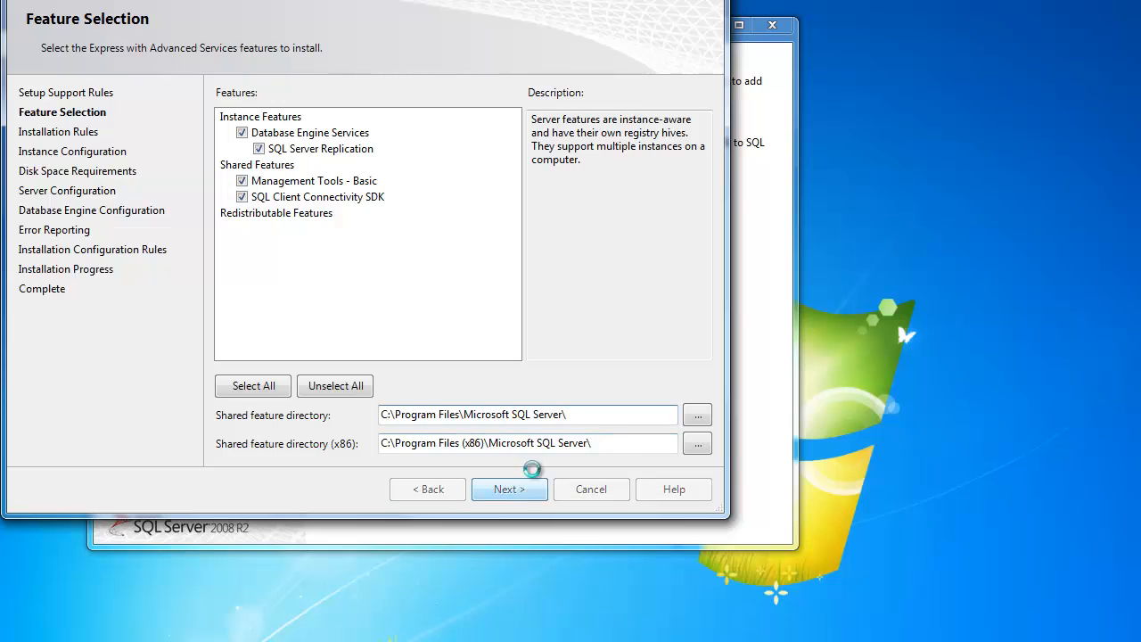
click(509, 489)
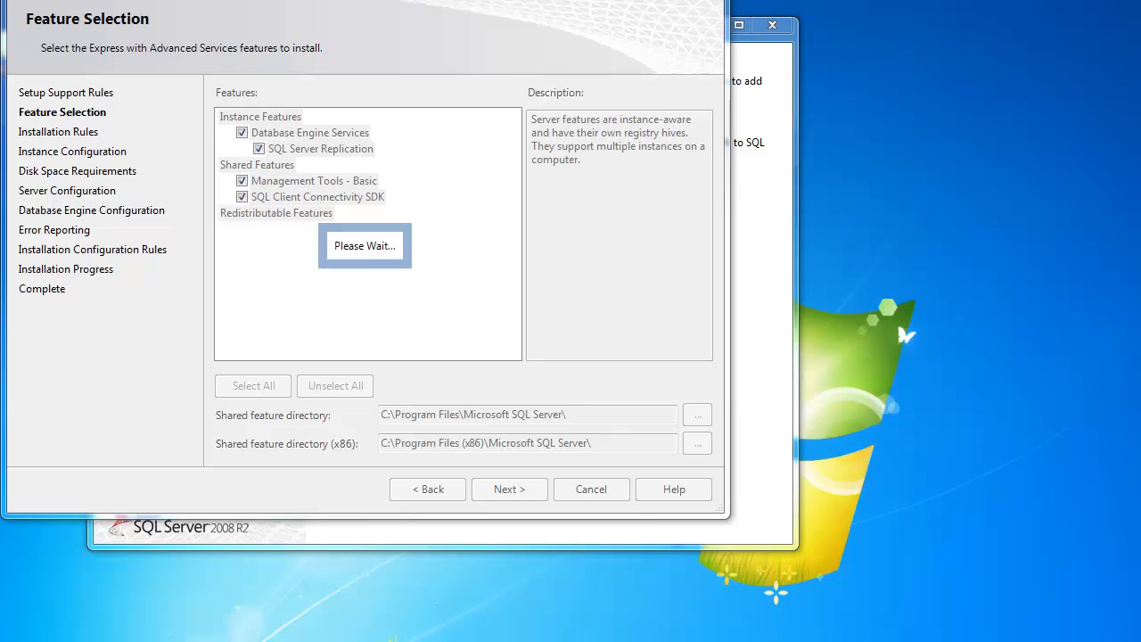
click(509, 489)
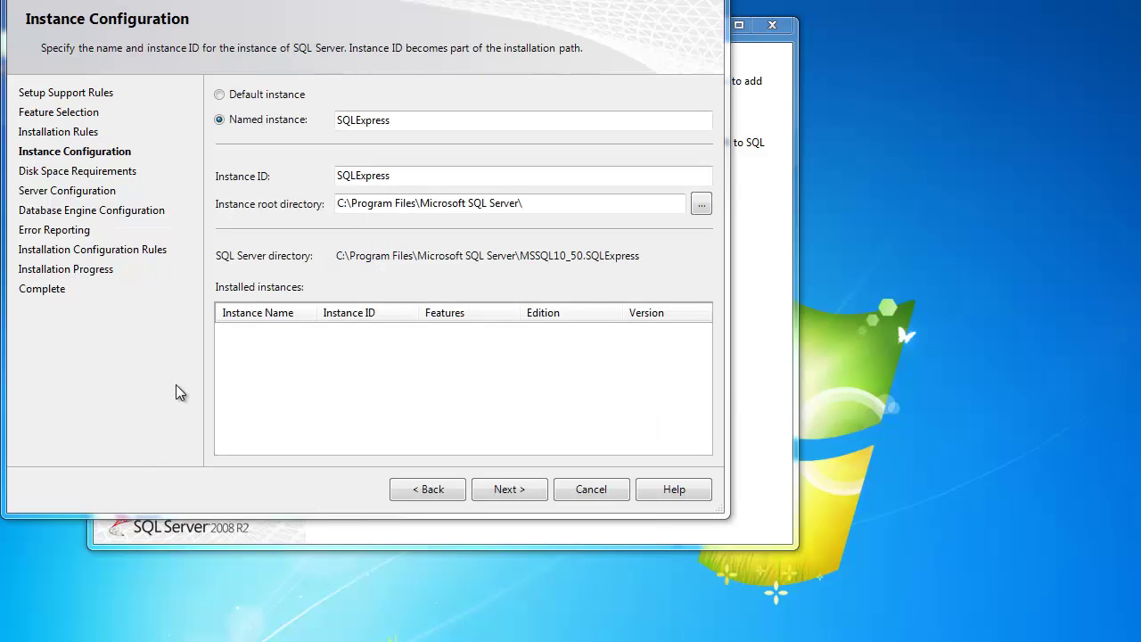
mouse_move(209, 158)
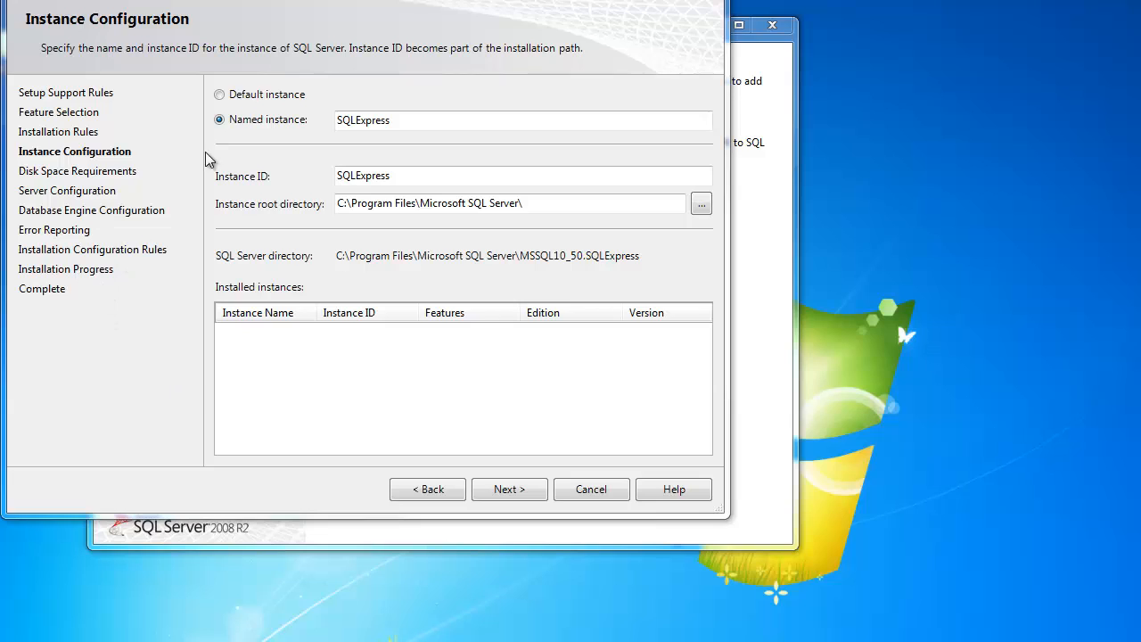
mouse_move(267, 138)
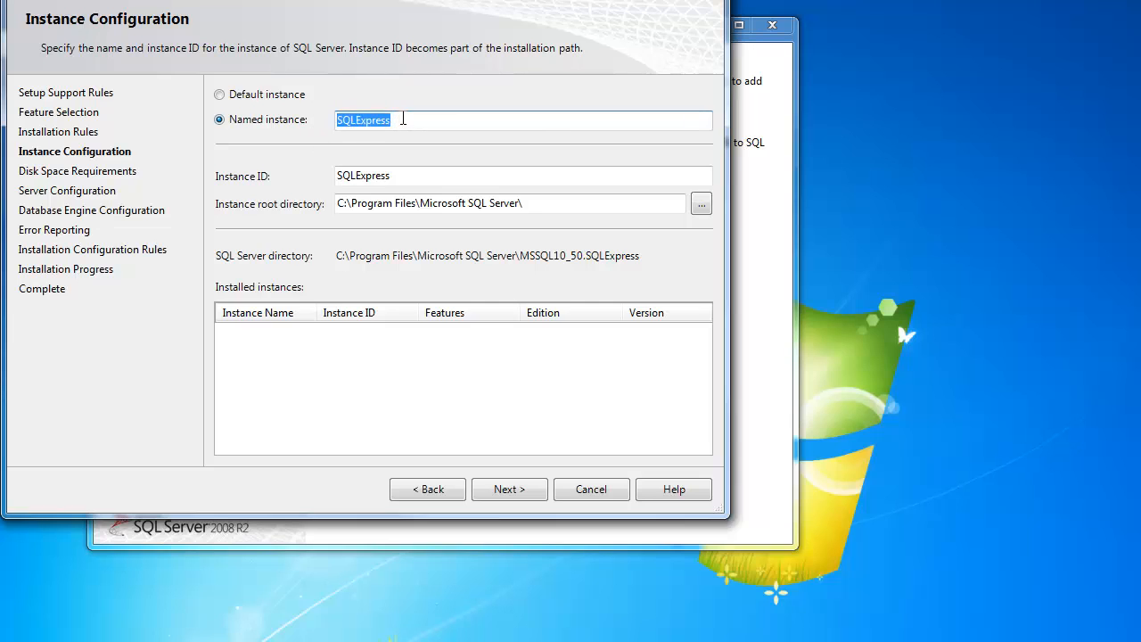
mouse_move(509, 489)
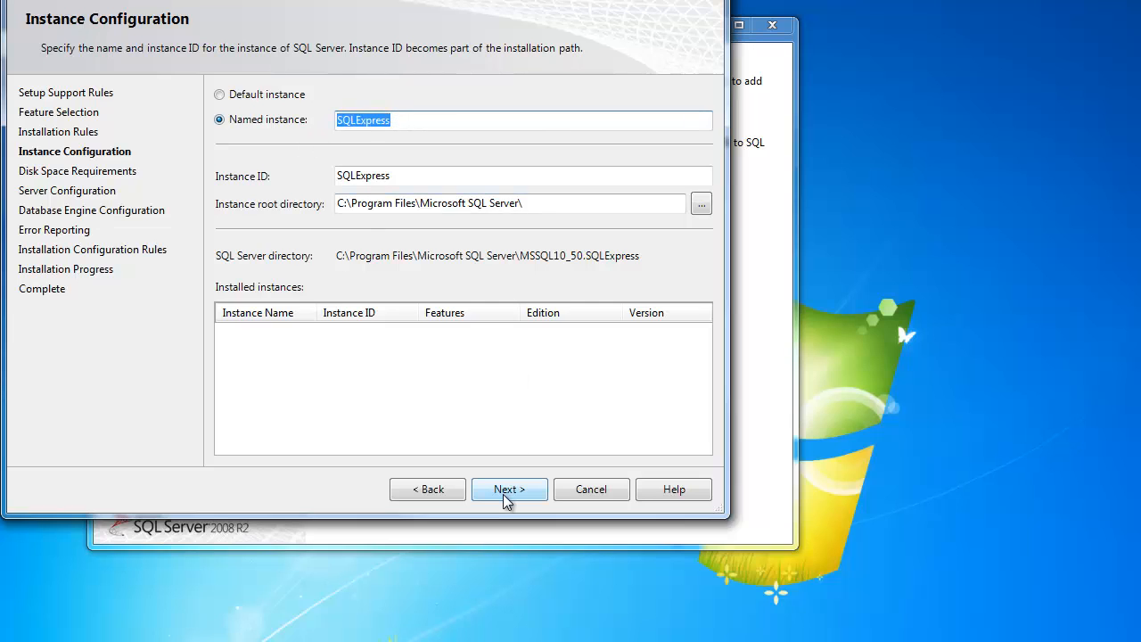
Accept the SQLExpress instance and default service accounts to reach Database Engine Configuration.
click(509, 489)
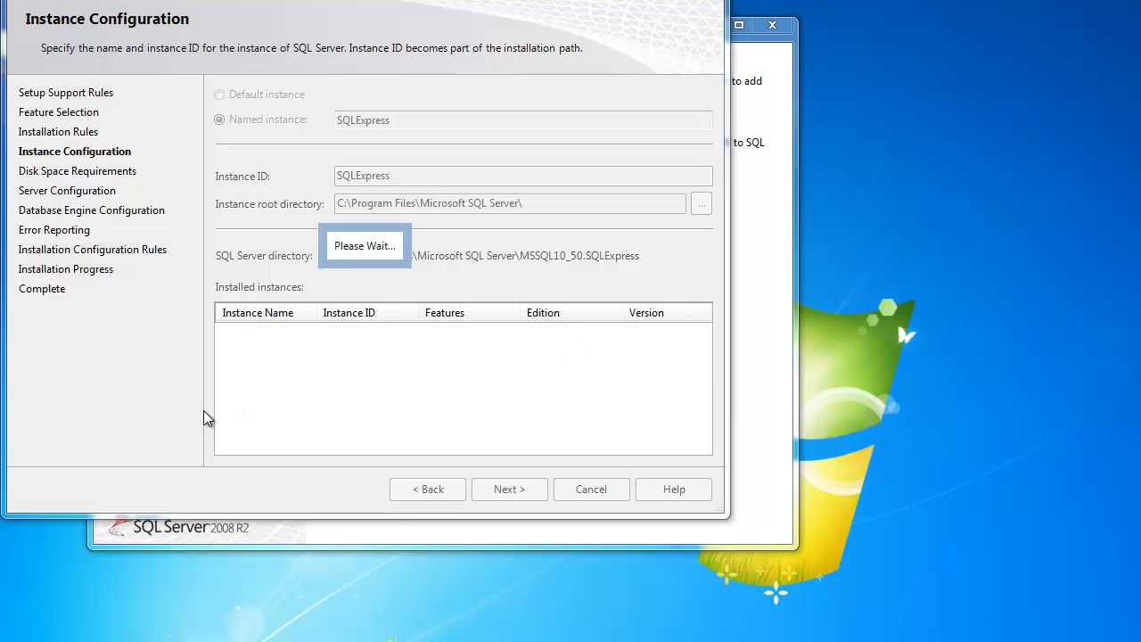
click(509, 488)
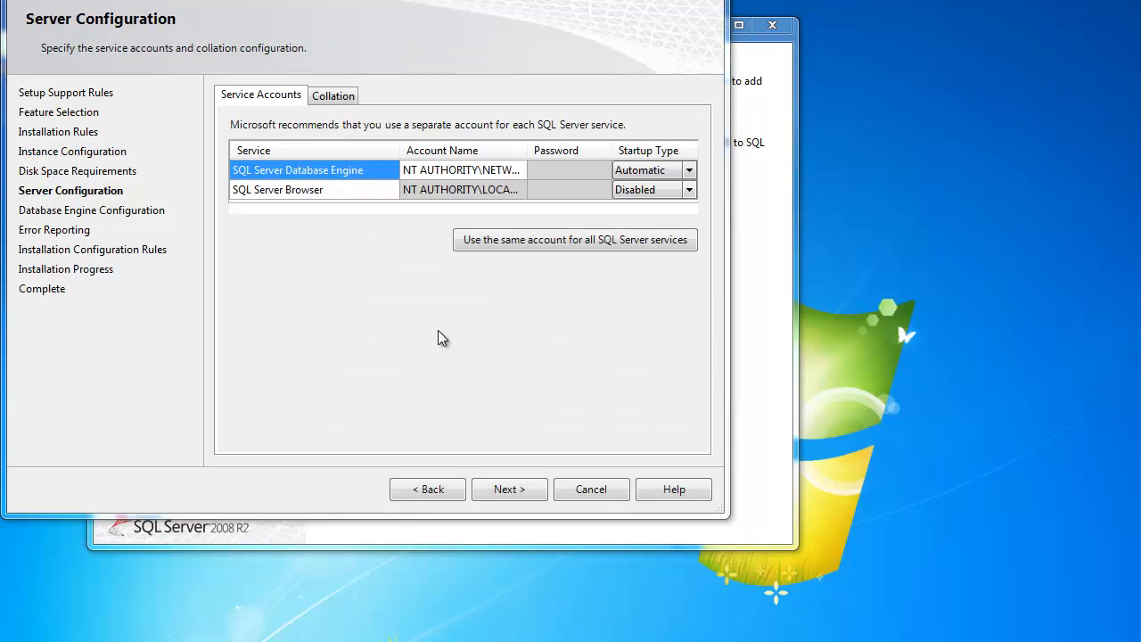
mouse_move(373, 350)
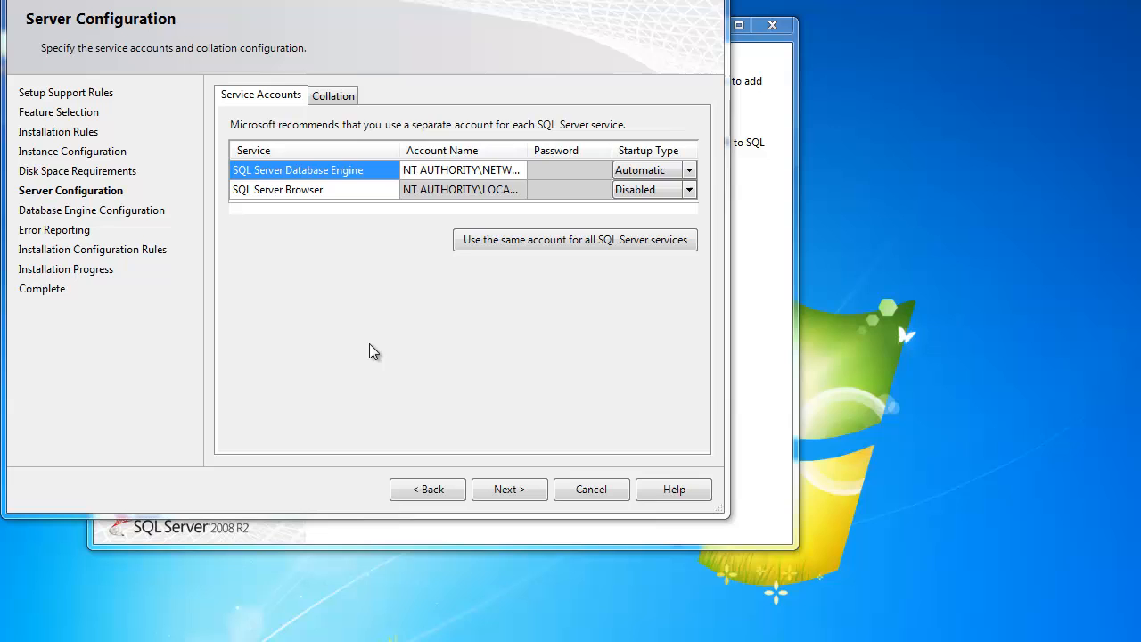
mouse_move(499, 234)
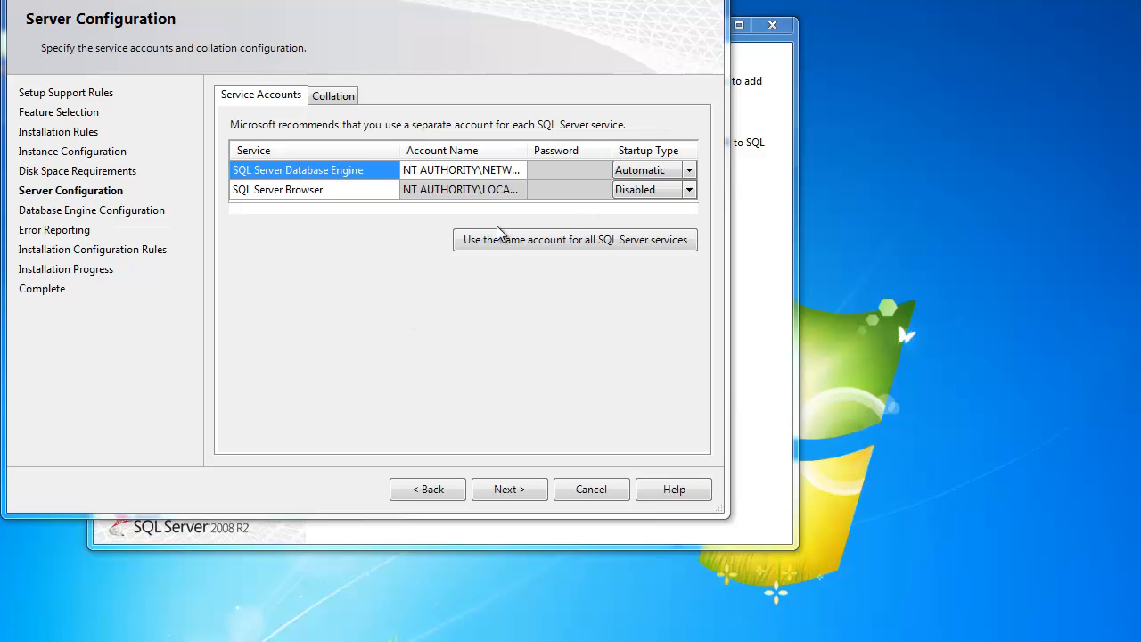
click(574, 239)
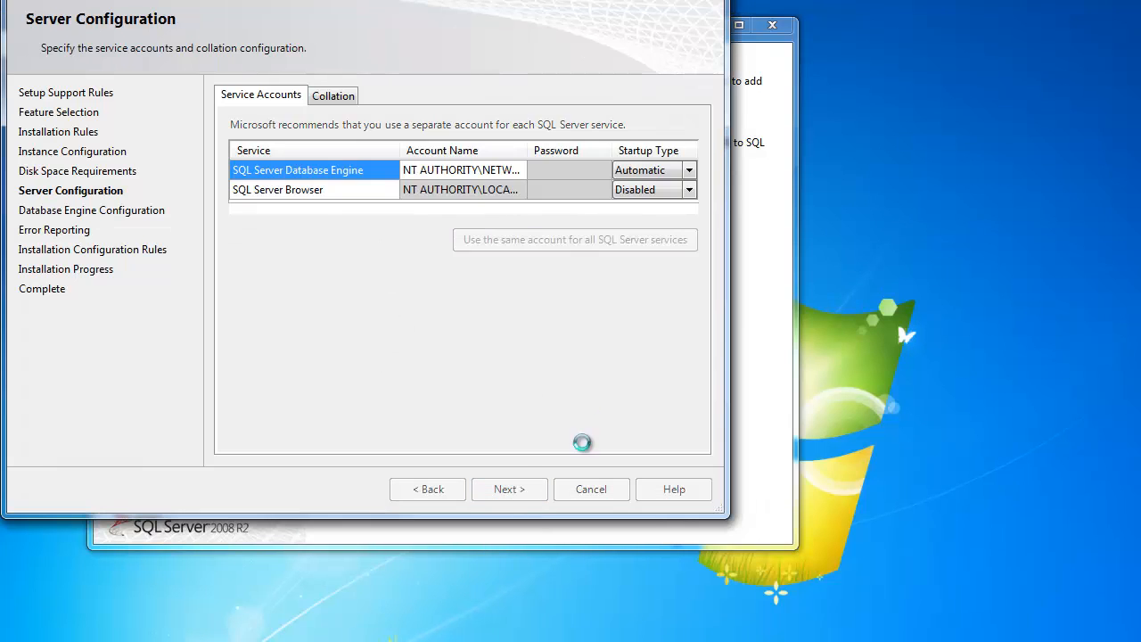
click(509, 488)
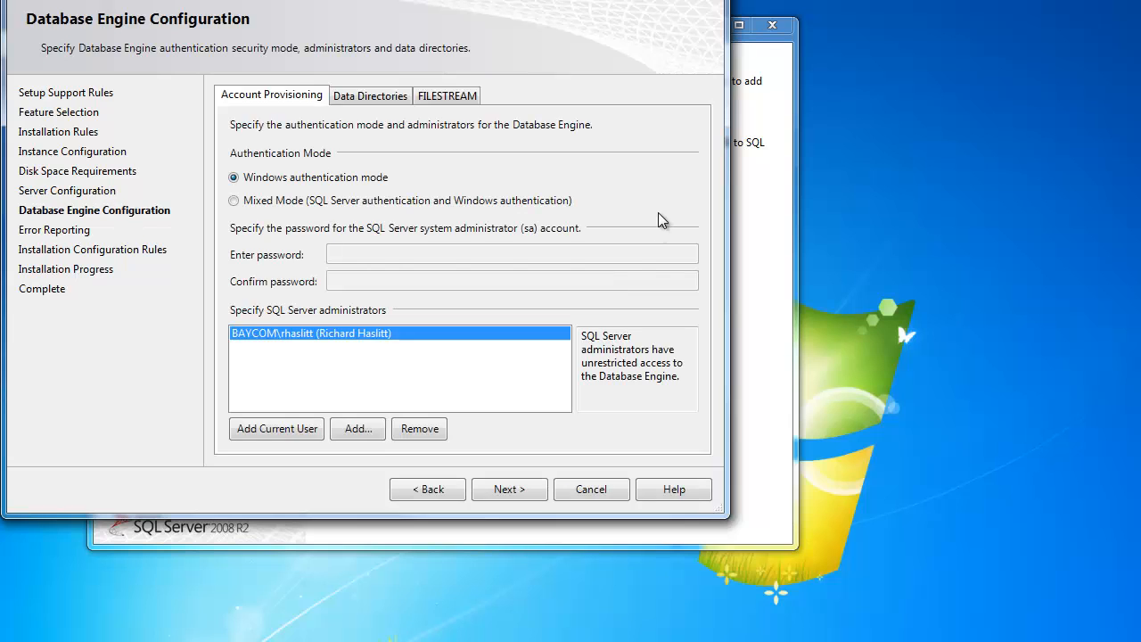
mouse_move(446, 284)
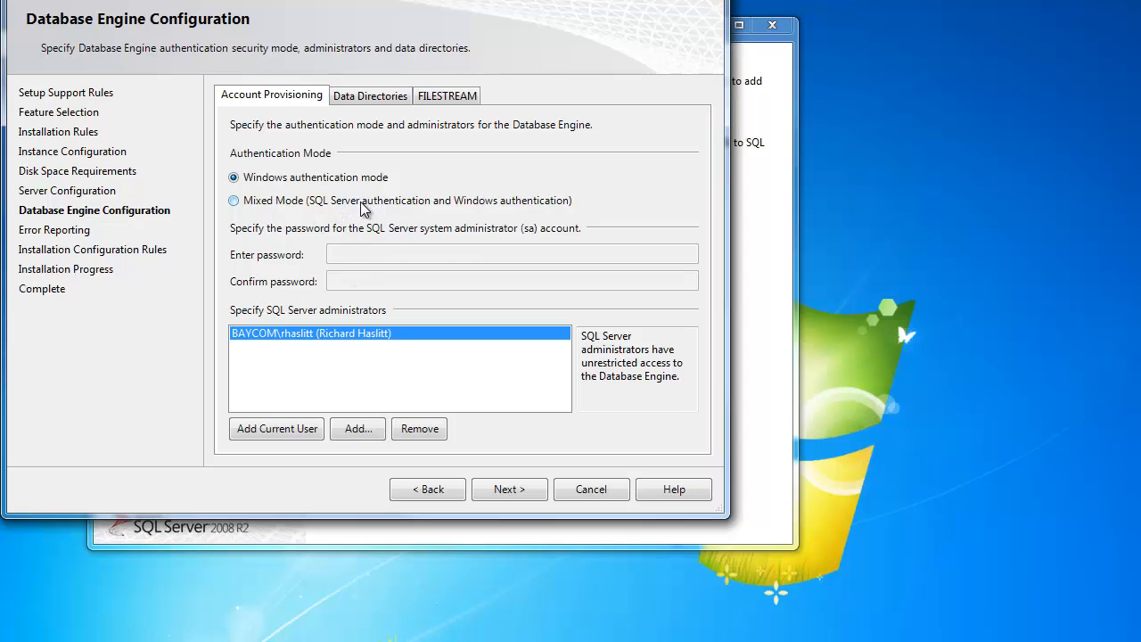
click(234, 200)
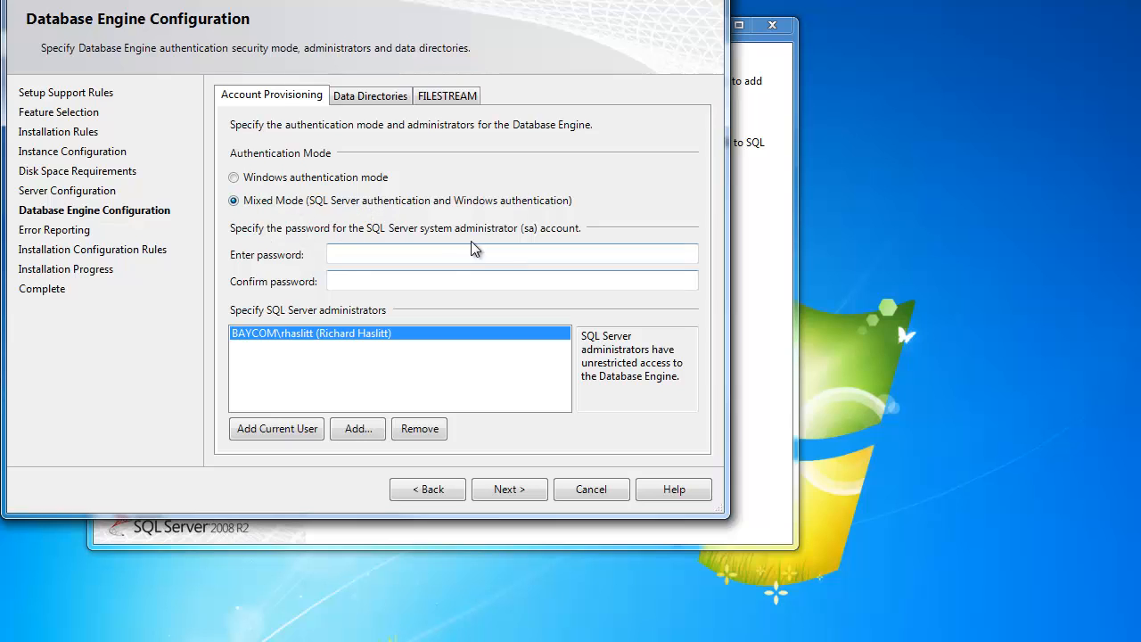
click(511, 255)
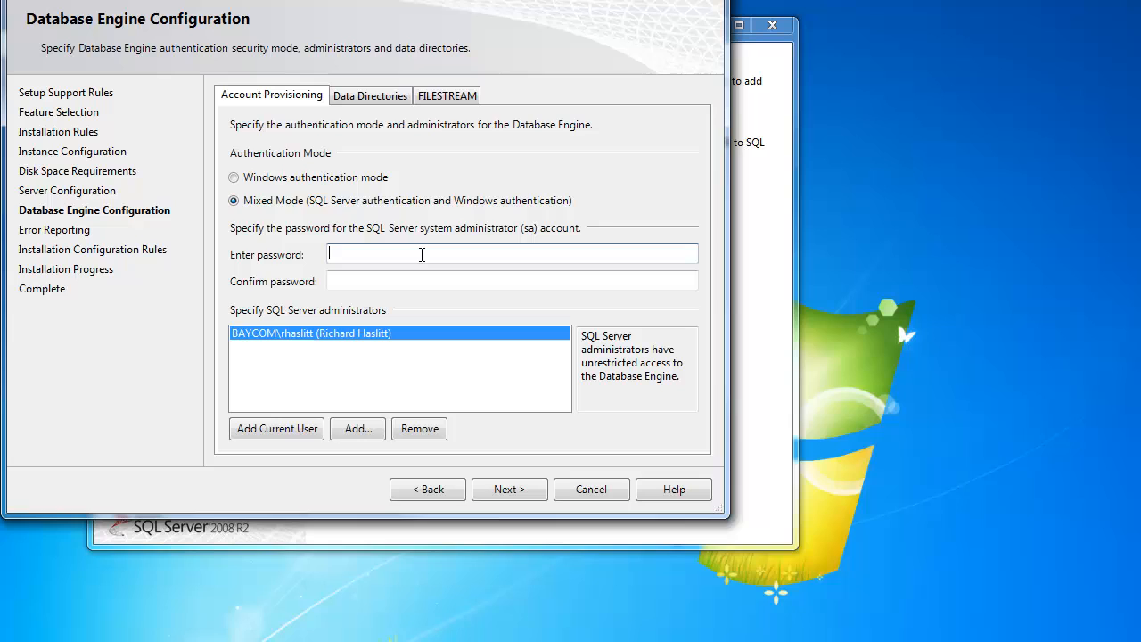
text(password)
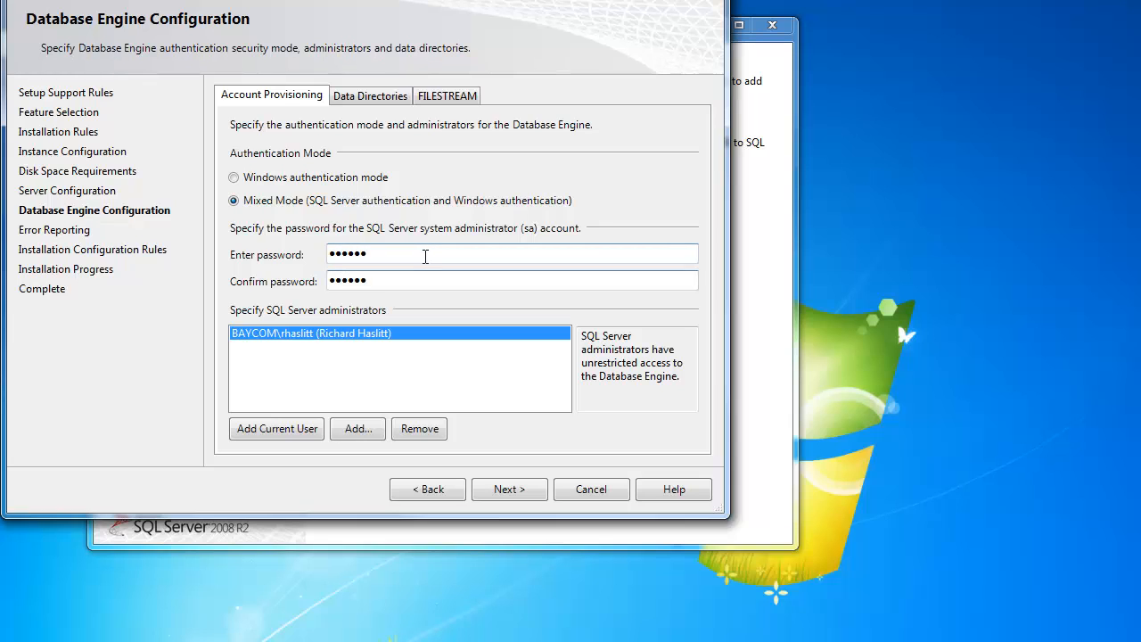
click(509, 488)
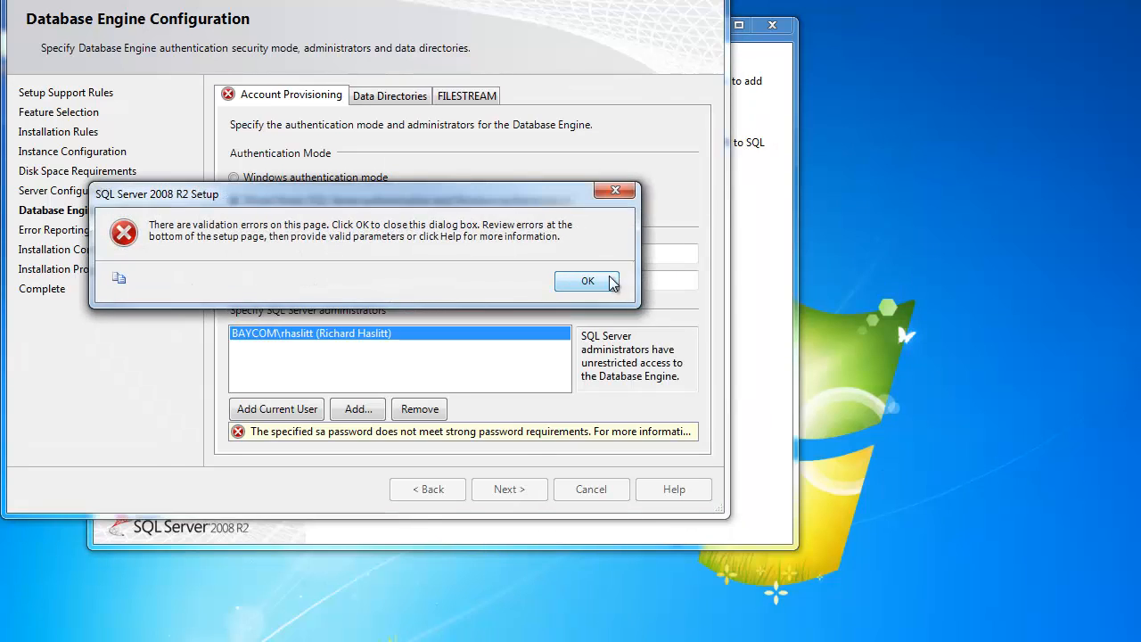
Dismiss the error, enter and confirm a stronger sa password, and continue.
click(588, 280)
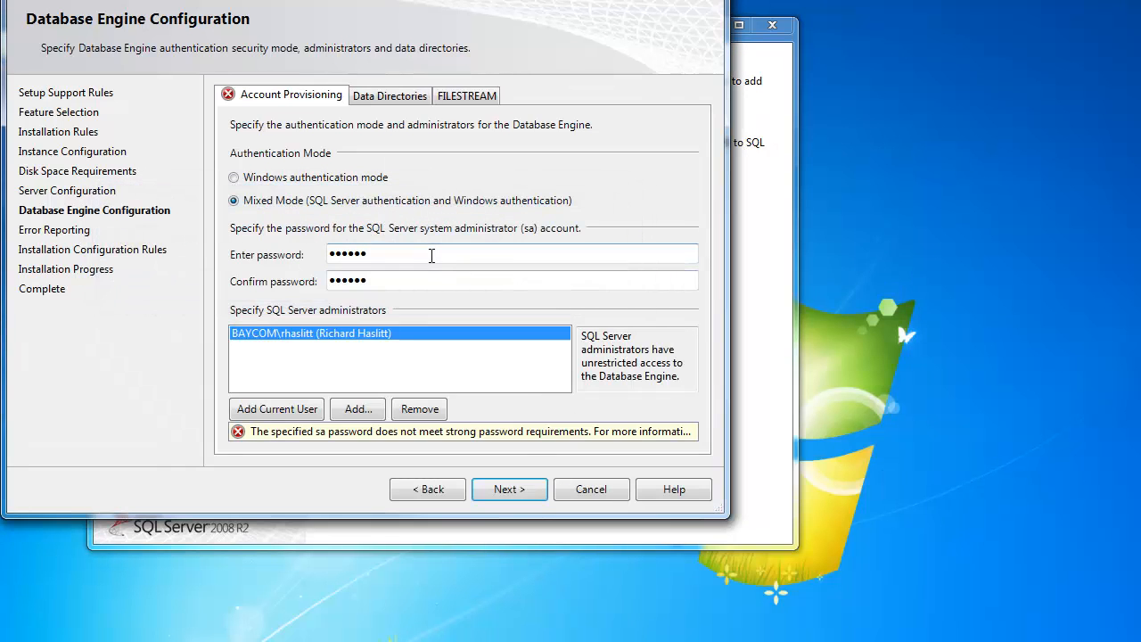
triple_click(508, 254)
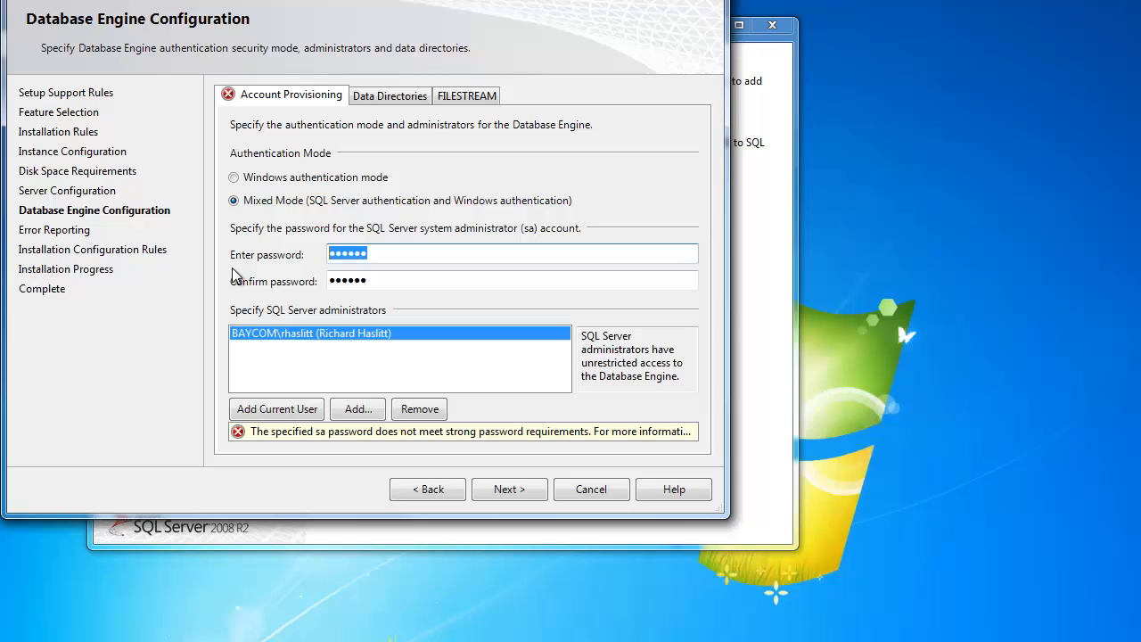
text(•)
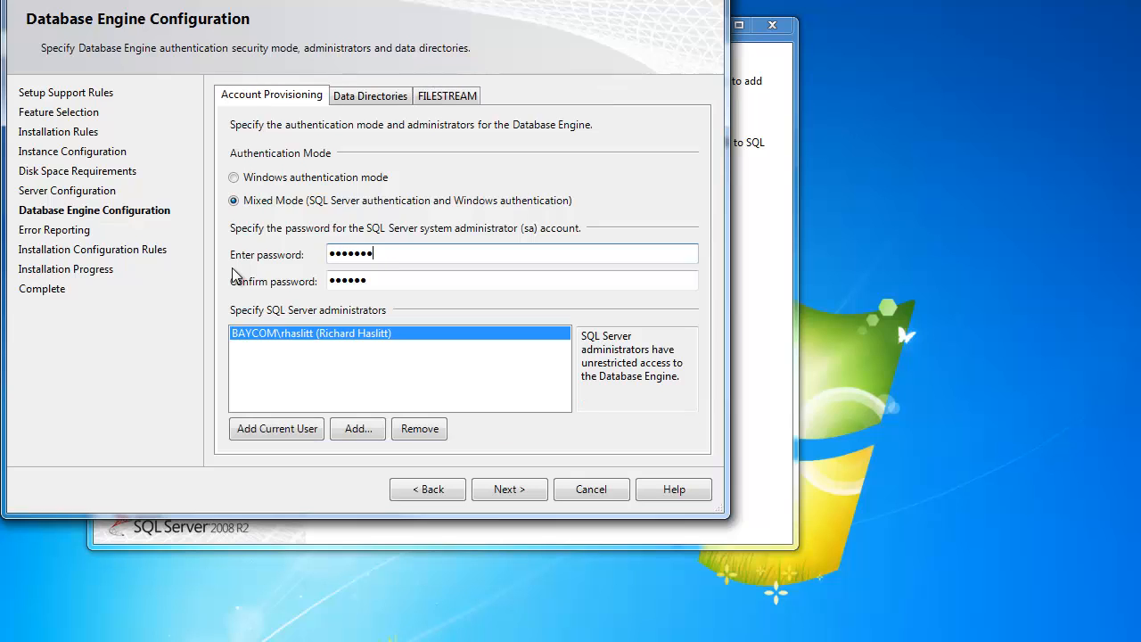
key(BackSpace)
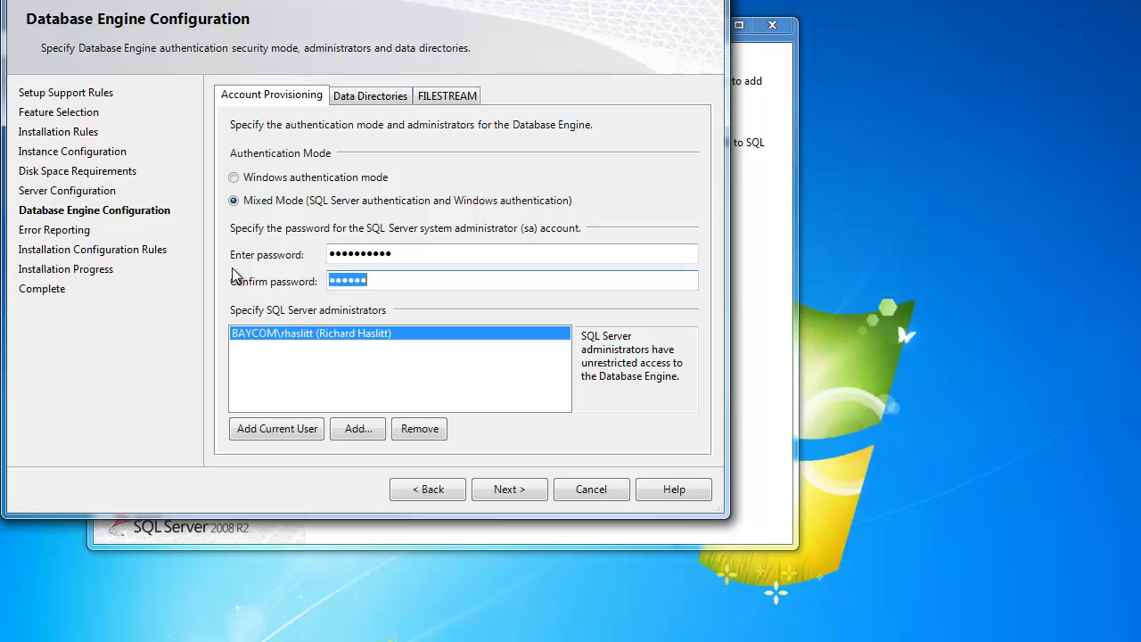
text(••••)
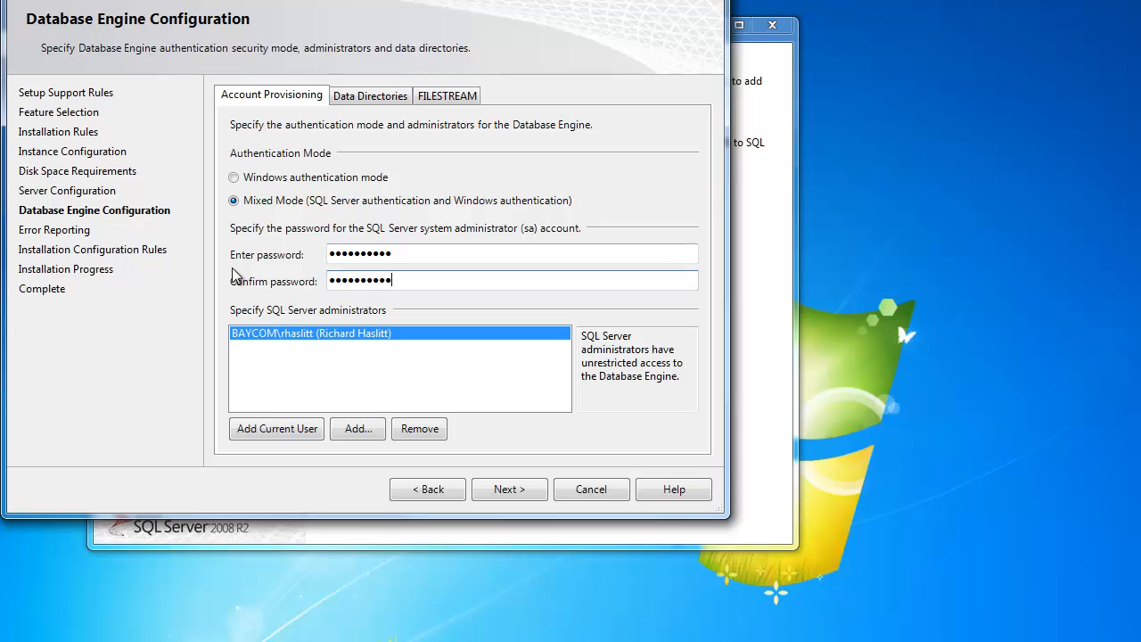
click(509, 489)
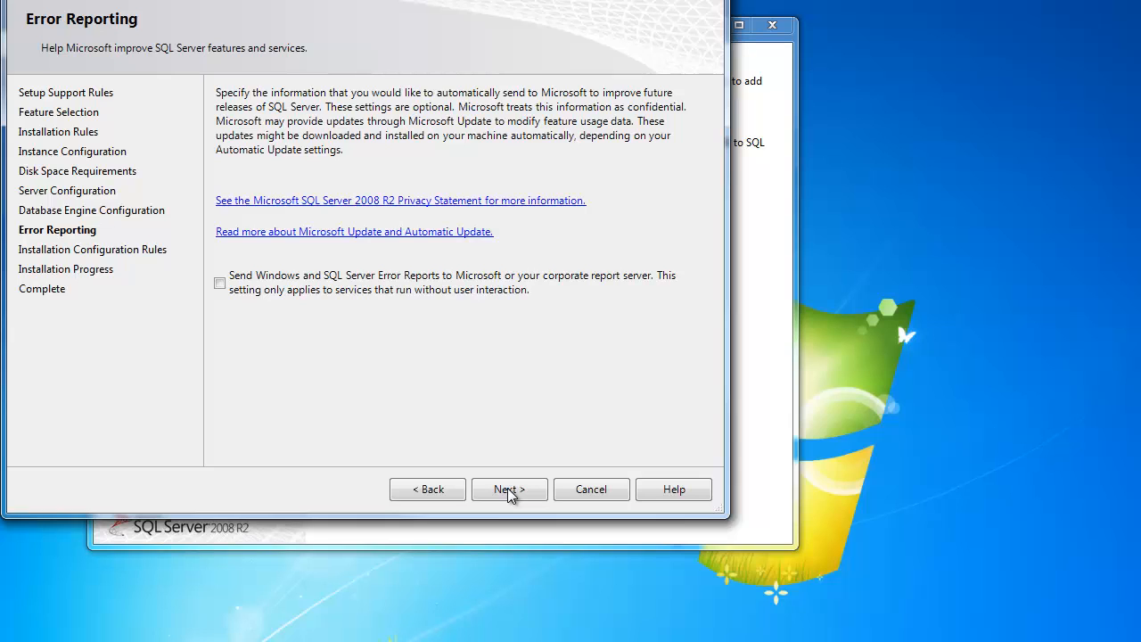
Leave error reporting off and continue through installation.
click(509, 489)
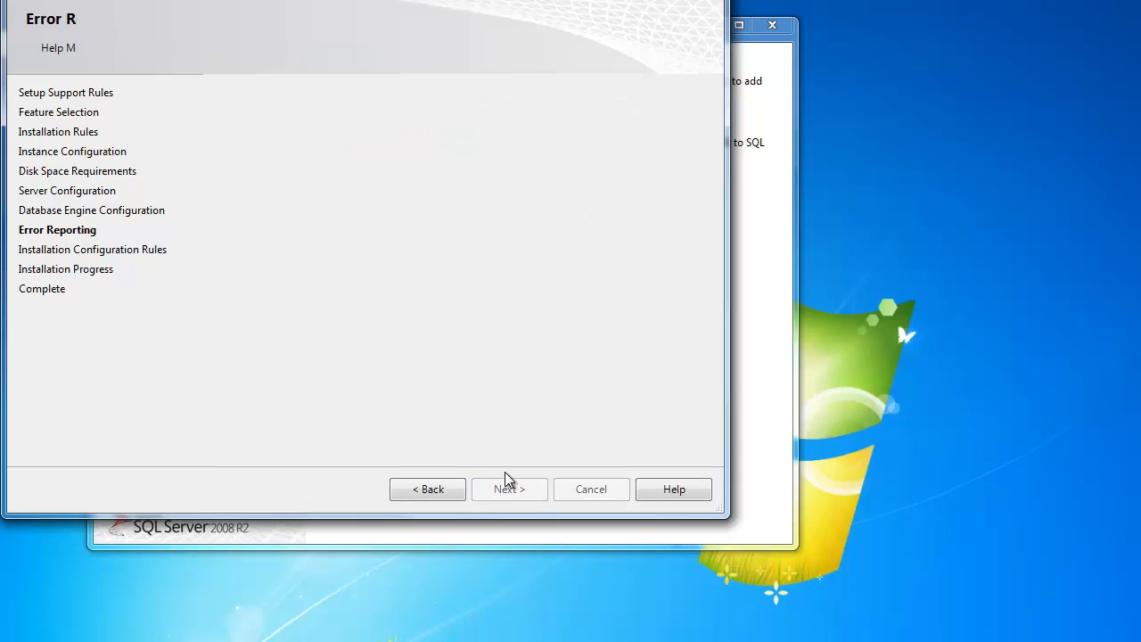
click(509, 489)
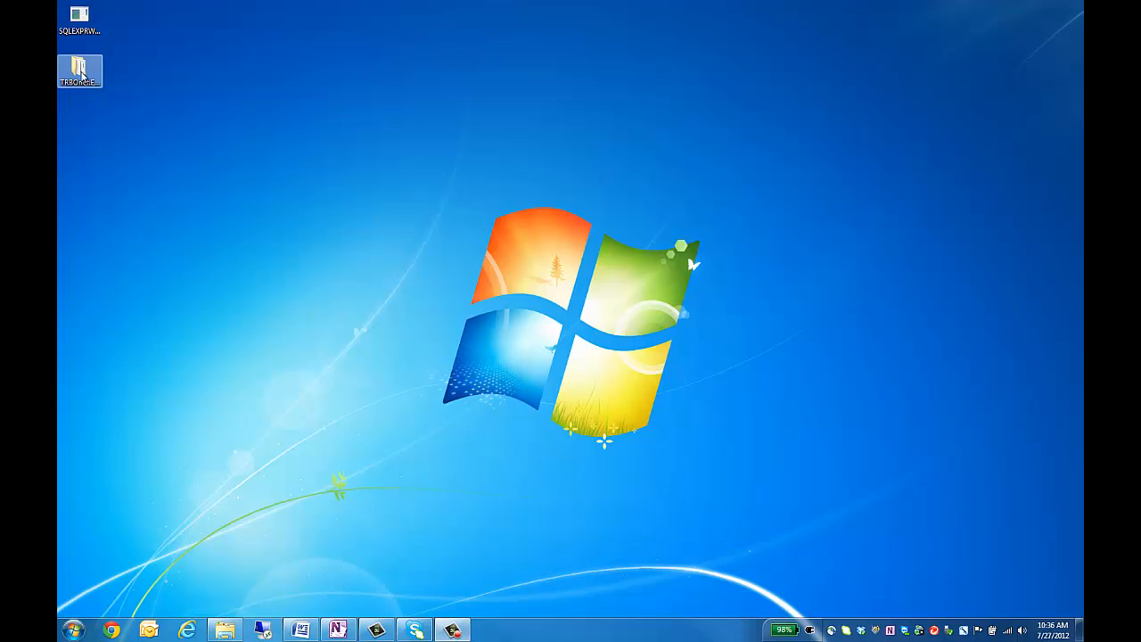
Launch TRBOnet.Enterprise_3.5.0.2.exe from the TRBOnet folder on the desktop.
double_click(79, 70)
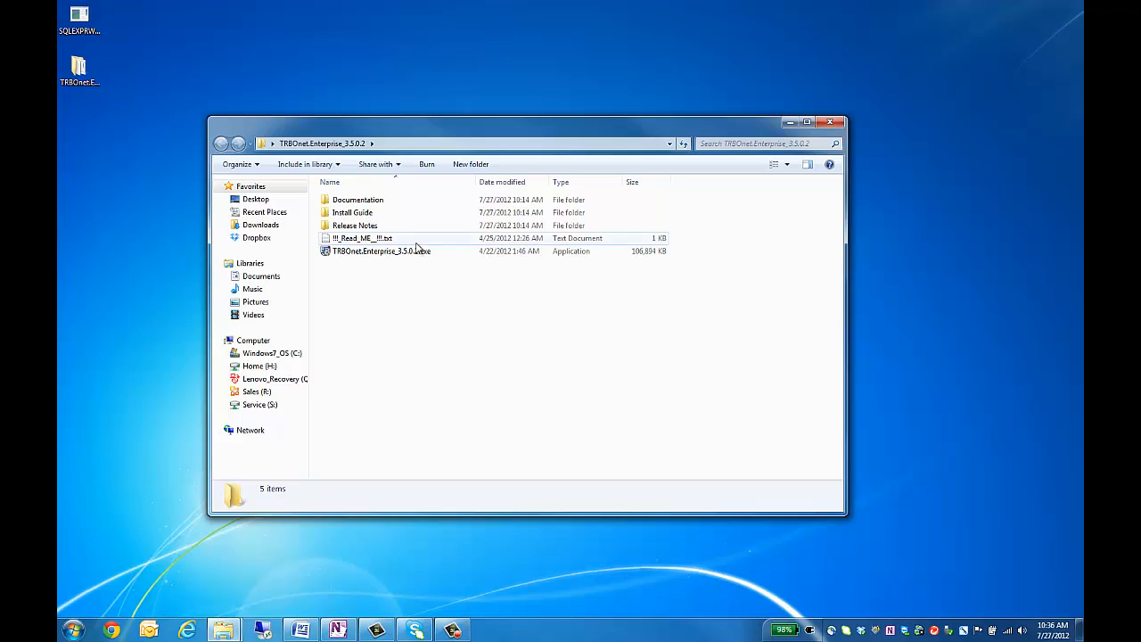
click(382, 250)
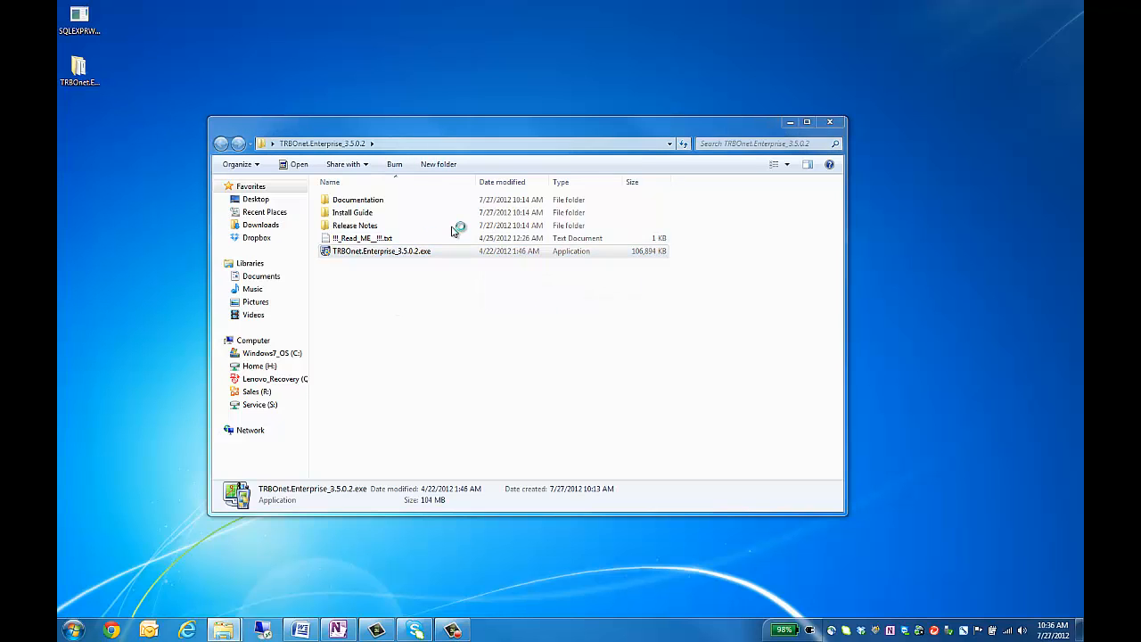
double_click(381, 250)
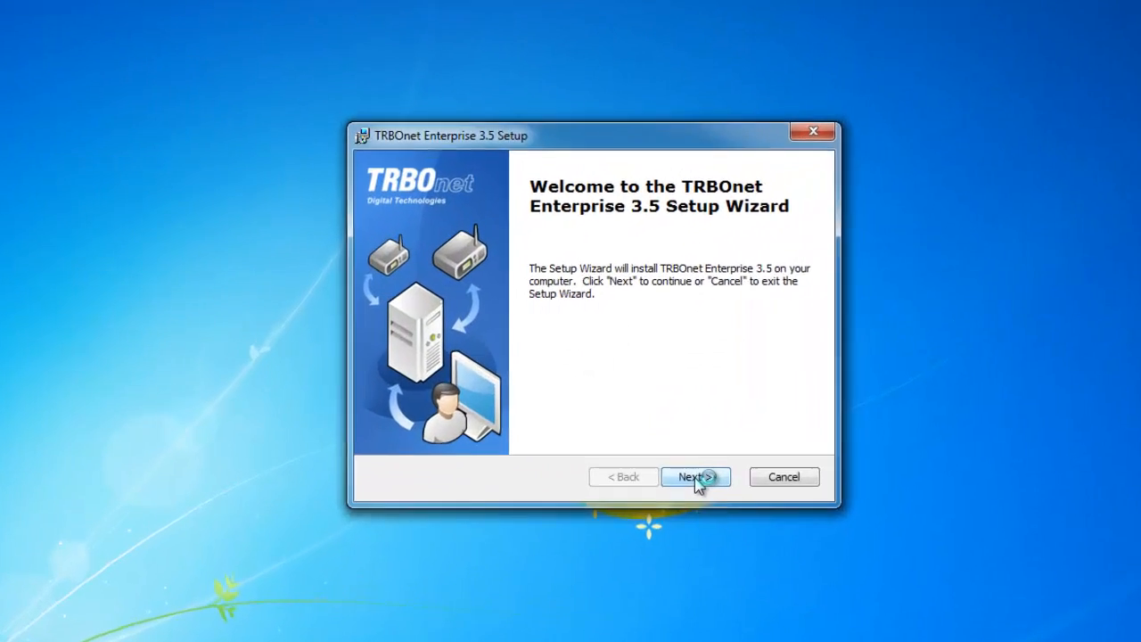
Move past the welcome page and choose the TRBOnet RadioServer and Dispatch Console setup type.
click(695, 476)
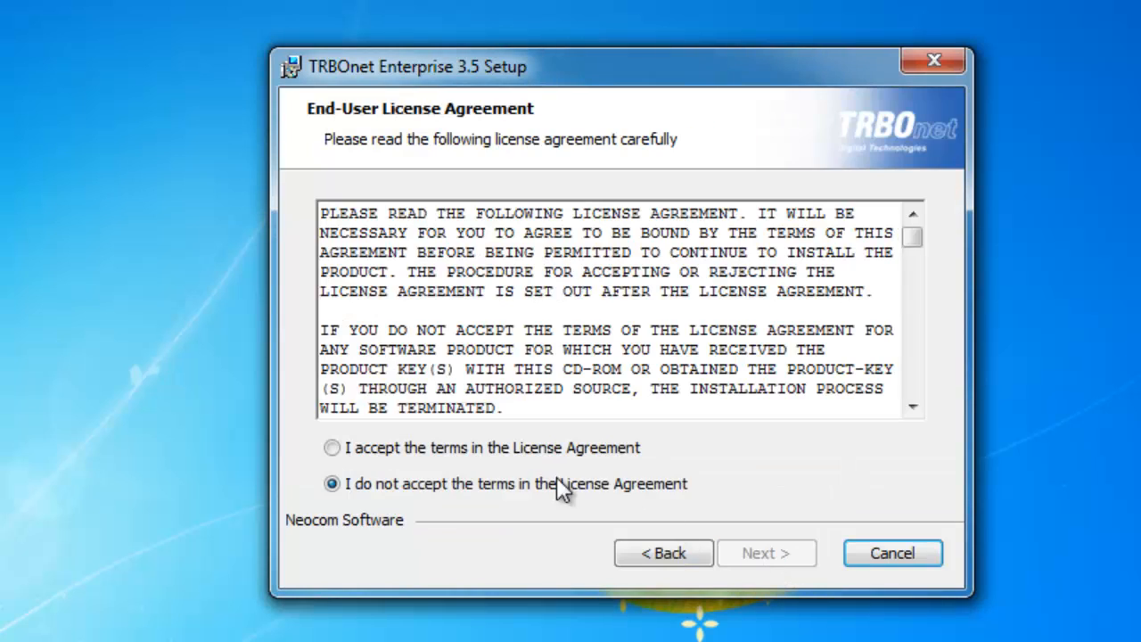
mouse_move(468, 459)
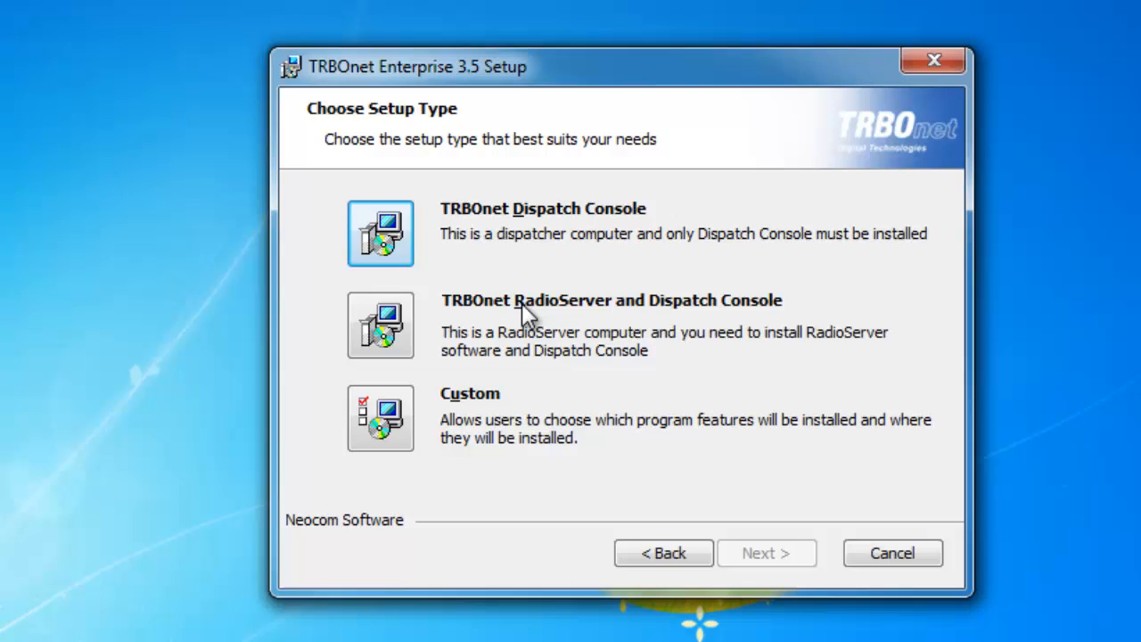
mouse_move(414, 349)
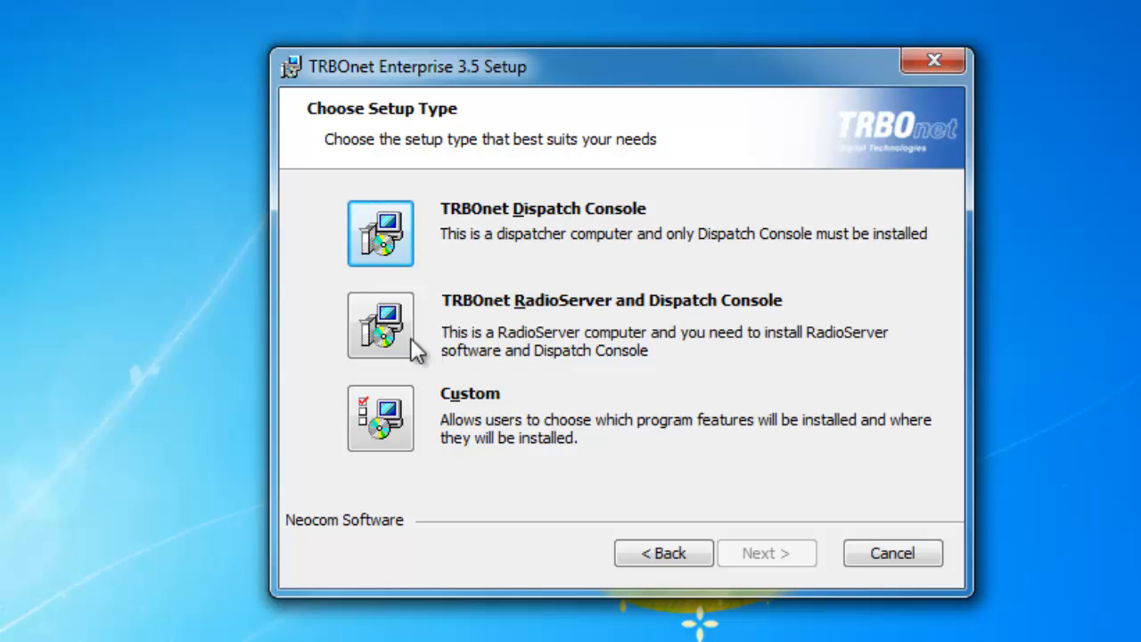
click(765, 553)
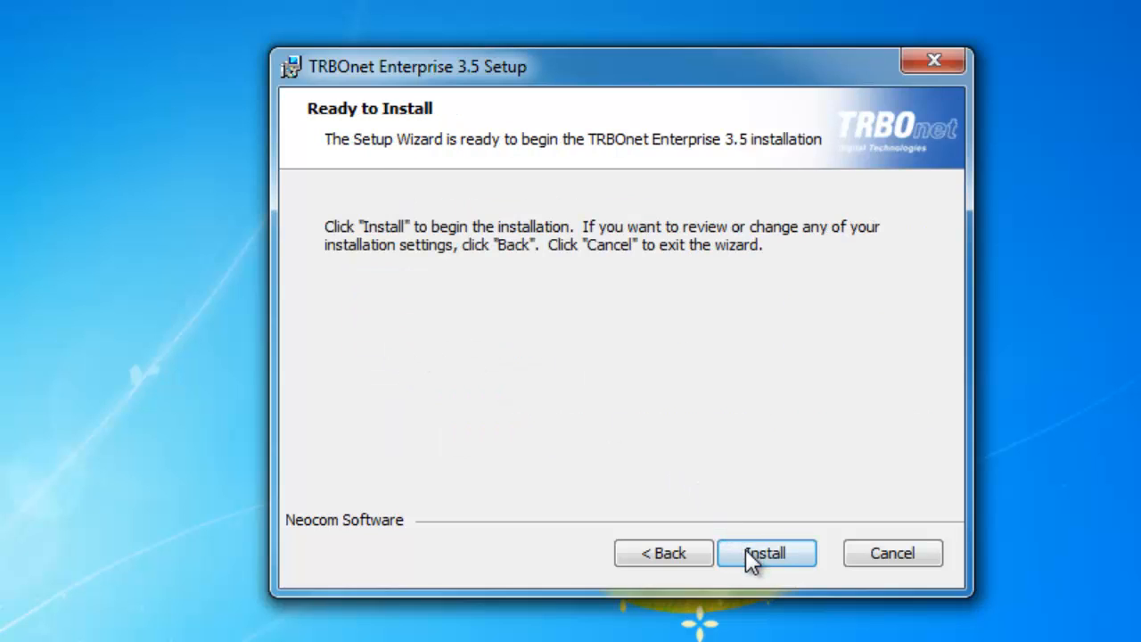
Run the TRBOnet RadioServer and Dispatch Console install, then finish the wizard.
click(765, 552)
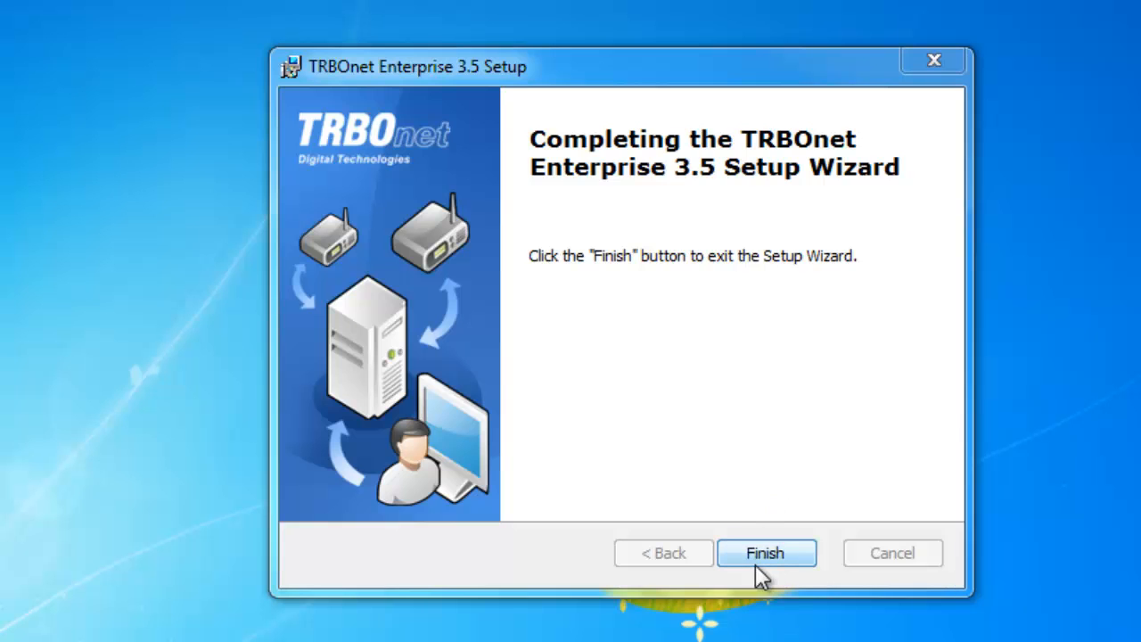
click(765, 552)
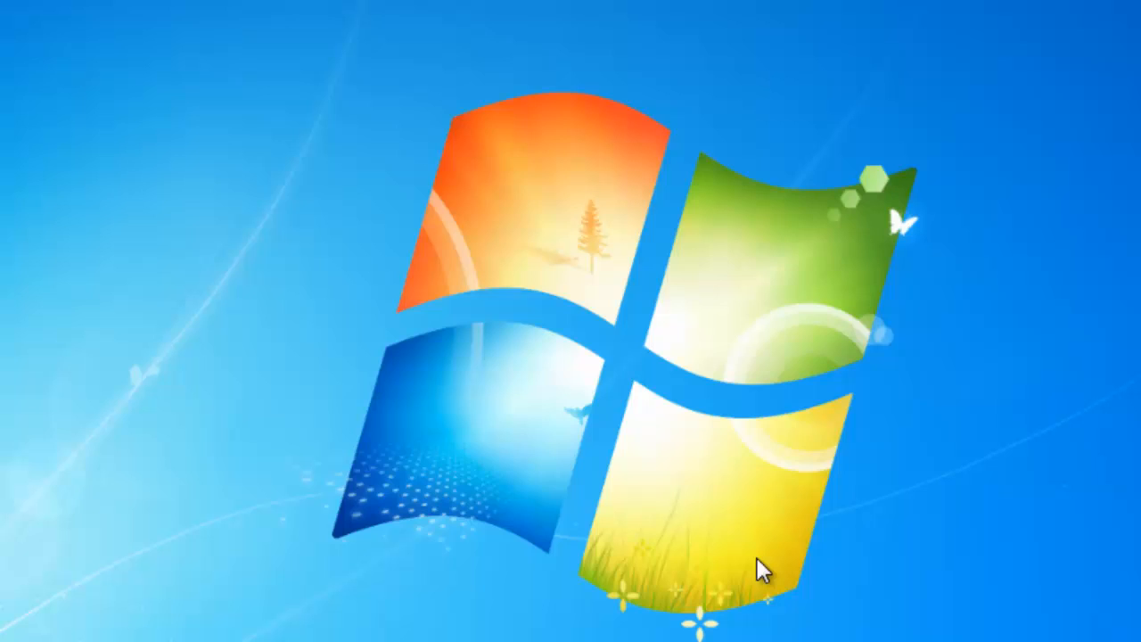